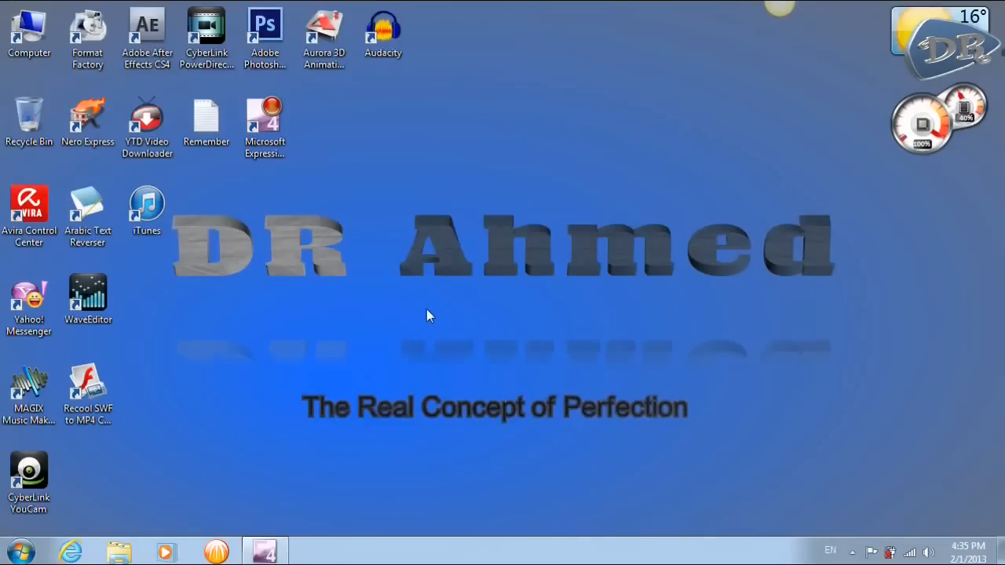
mouse_move(77, 526)
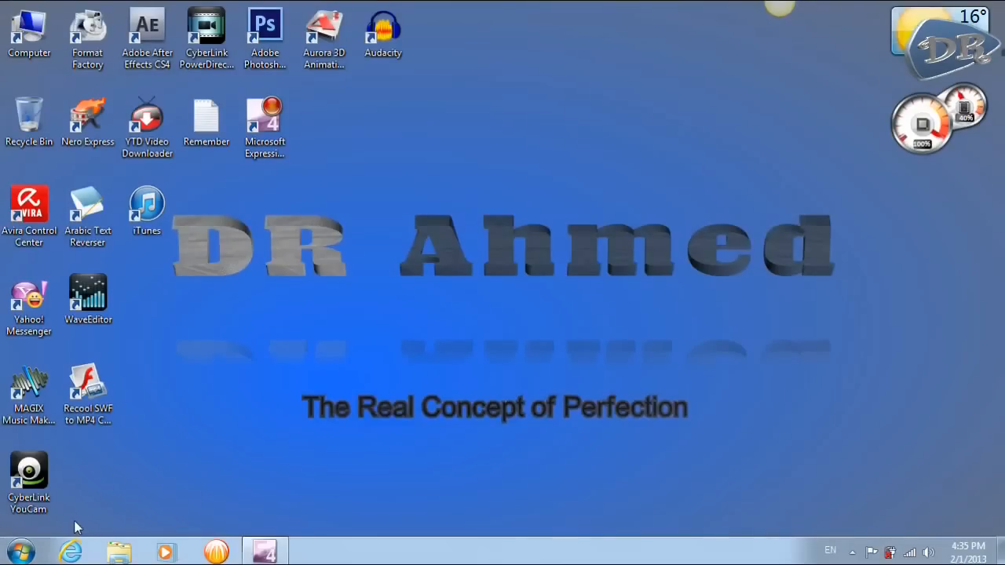
mouse_move(101, 524)
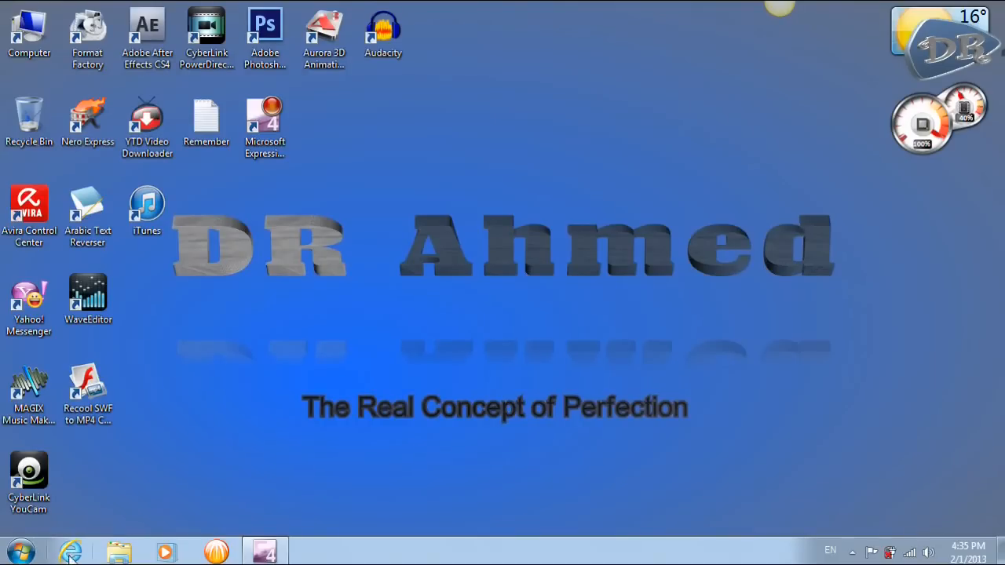
Launch Internet Explorer from the taskbar, landing on the Google Egypt search page.
click(69, 553)
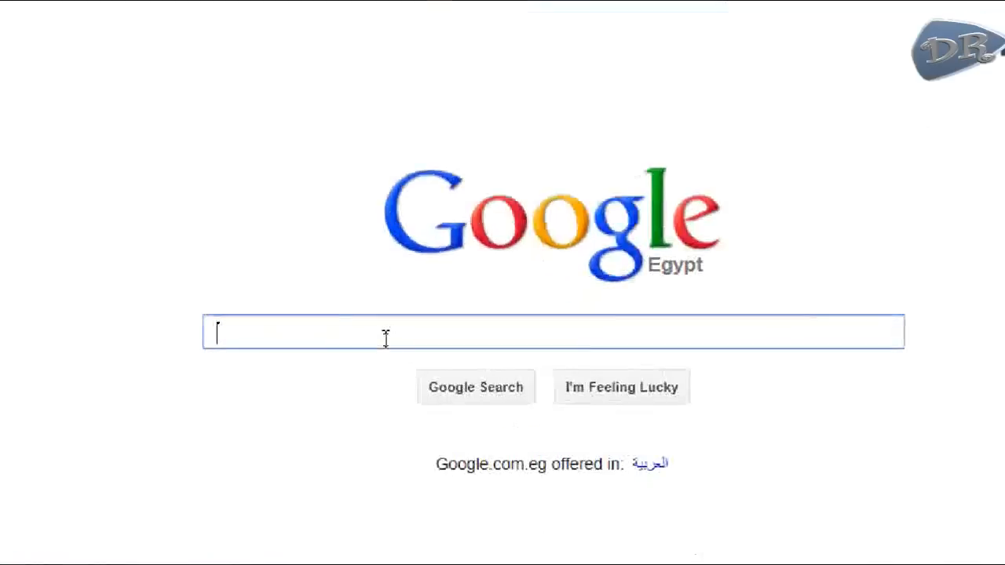
Search Google for 'microsoft expression encoder' and open the Microsoft Download Center result for Expression Encoder 4.
text(egy)
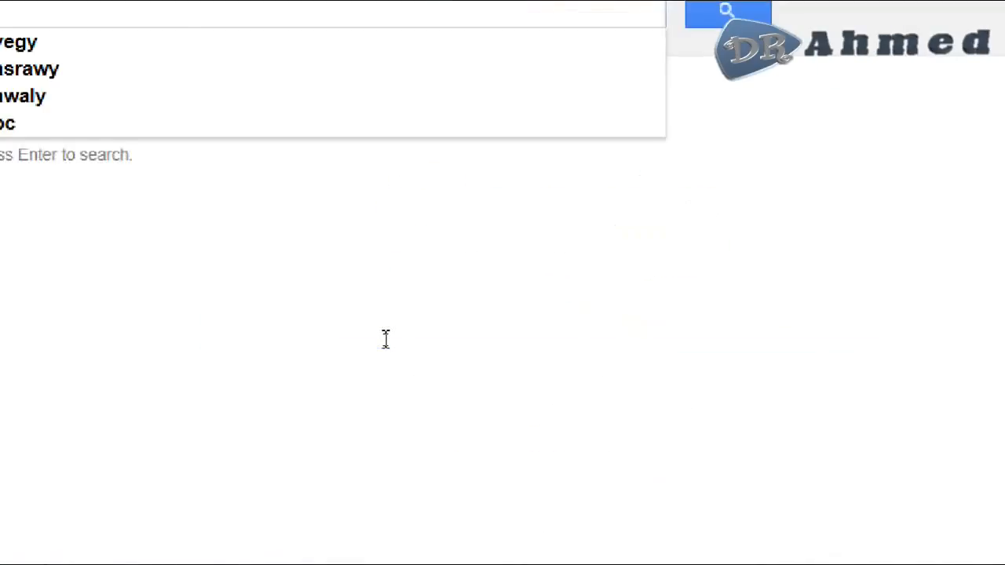
text(mi)
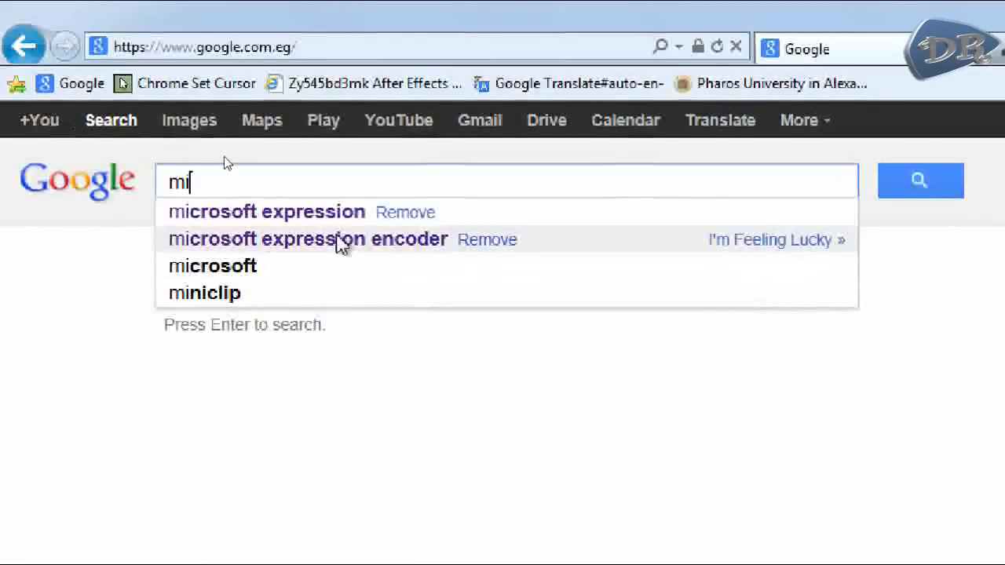
click(308, 239)
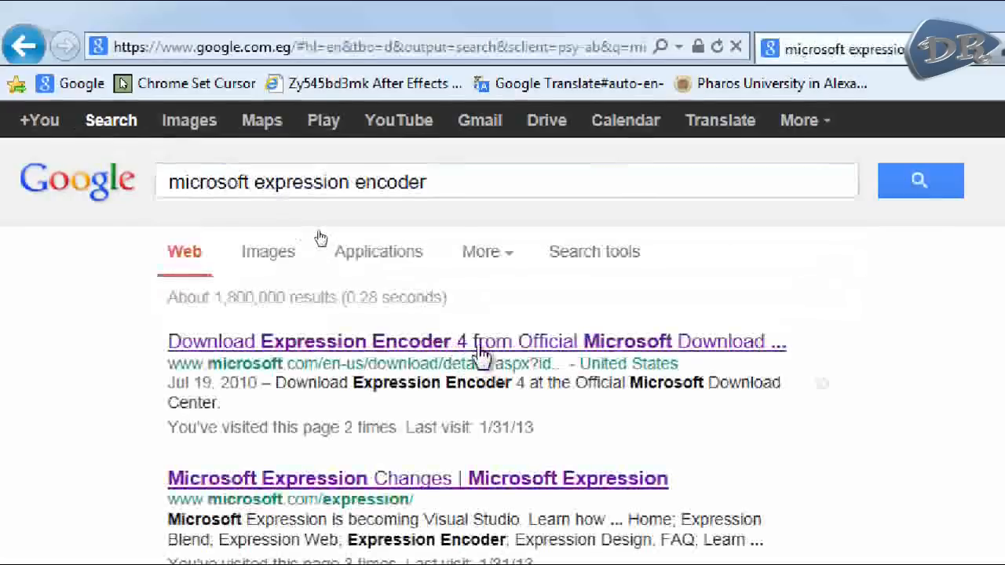
click(309, 341)
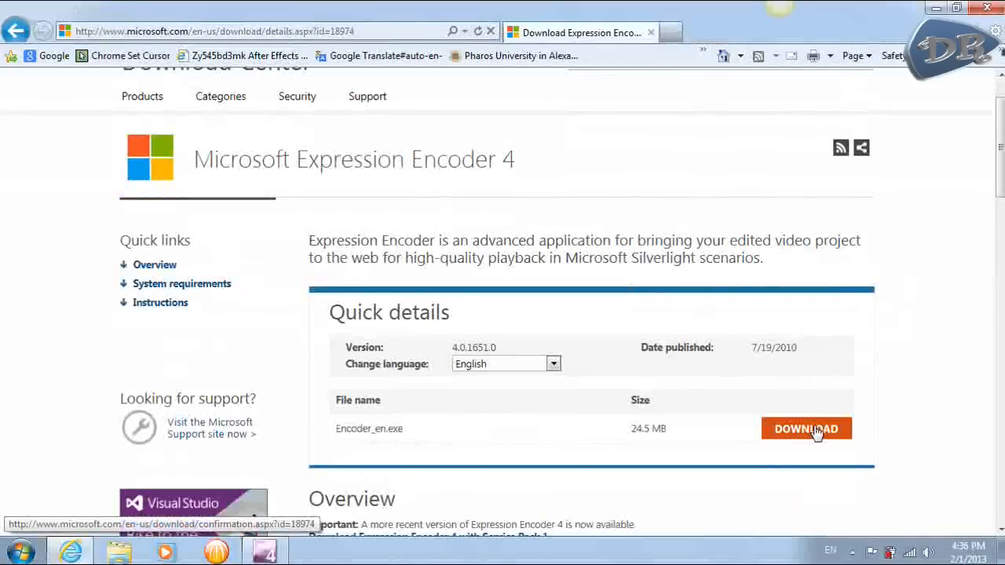
Start the Encoder_en.exe download, then cancel the run-or-save prompt.
click(807, 429)
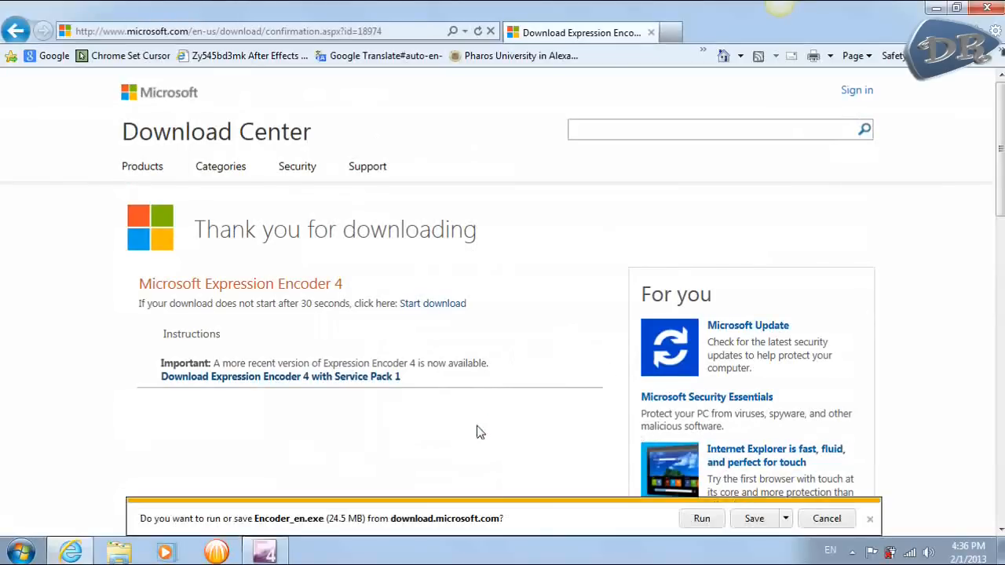
mouse_move(738, 493)
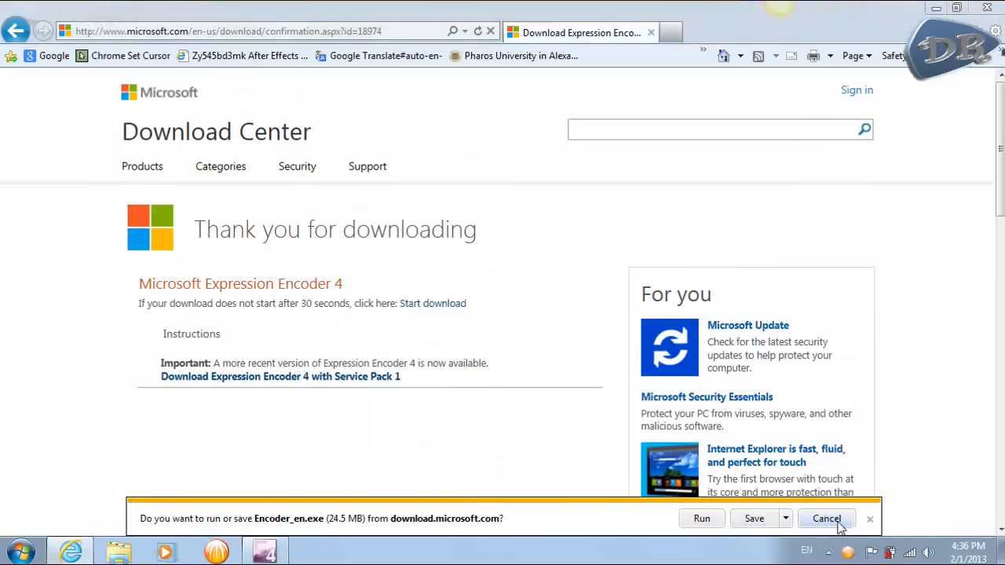
click(826, 519)
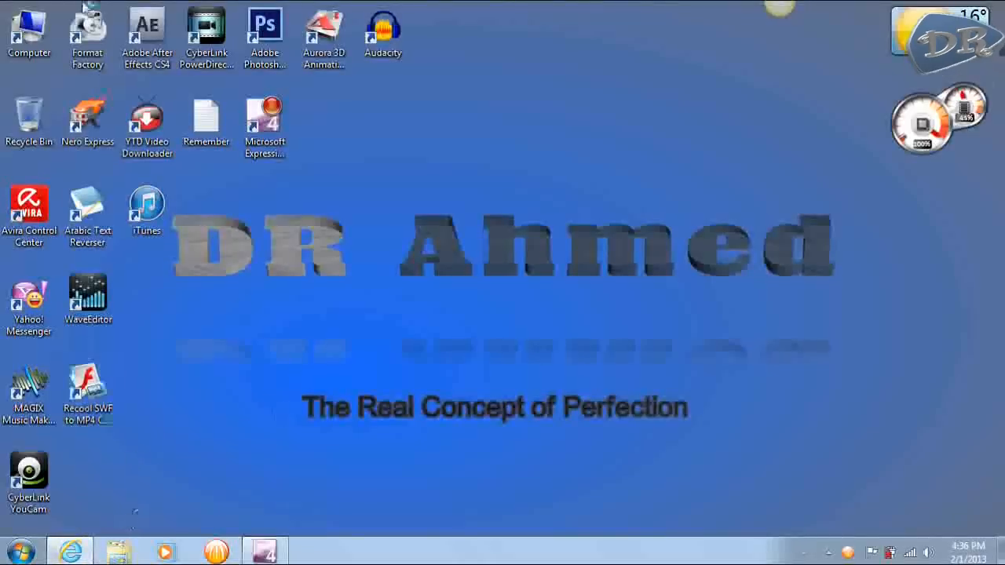
Browse Computer > Local Disk (C:) > Downloads and run the Encoder_en installer.
double_click(29, 23)
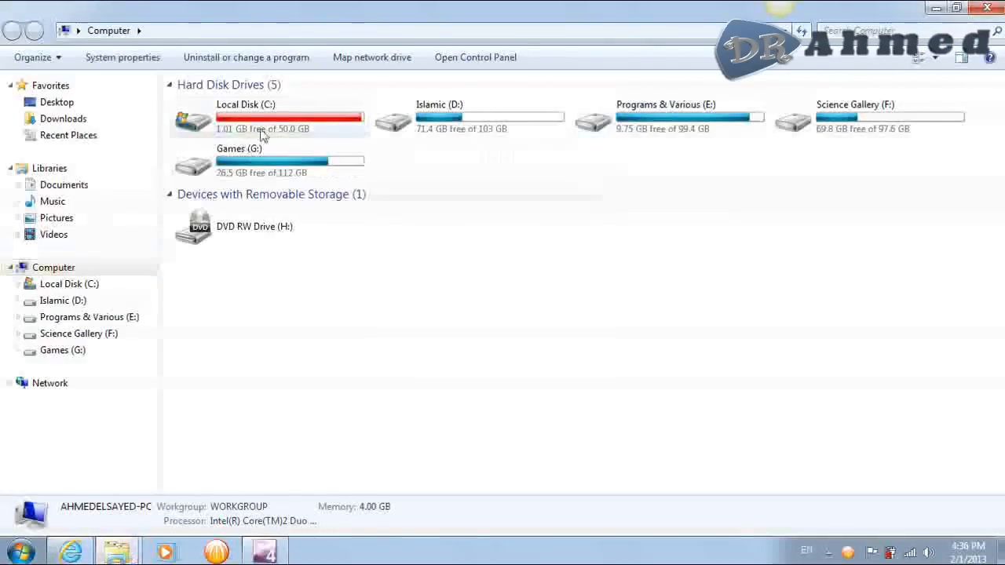
double_click(245, 117)
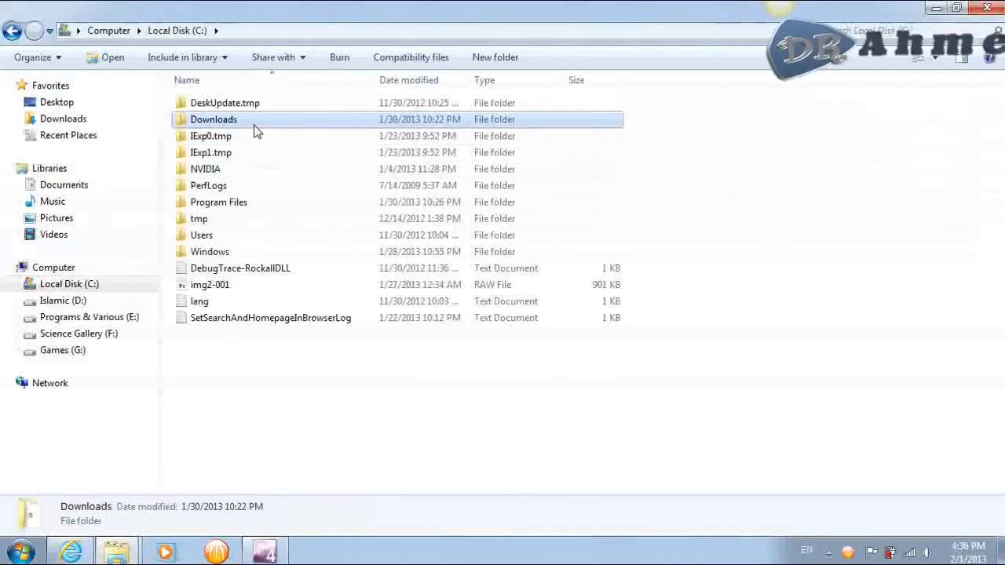
double_click(214, 119)
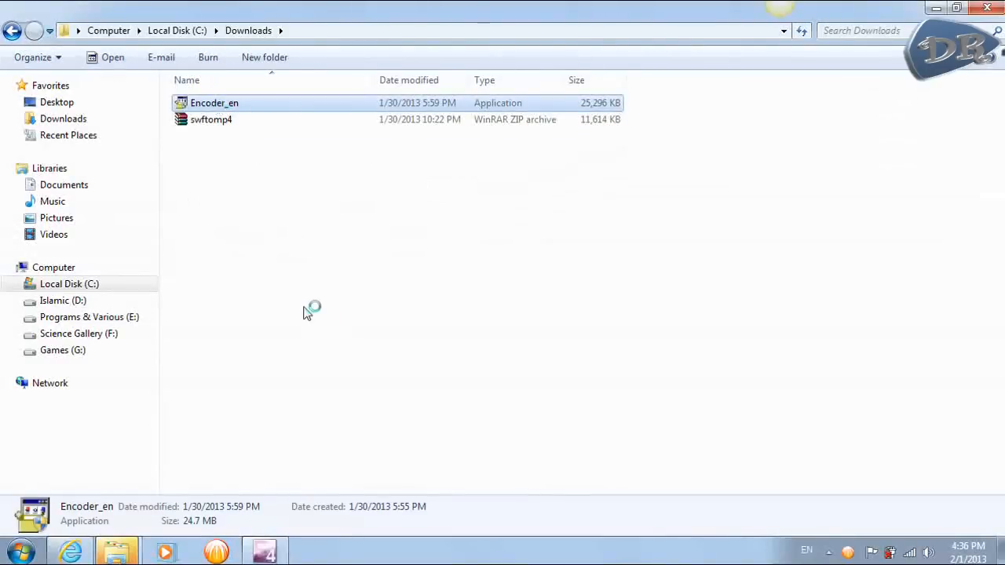
mouse_move(312, 315)
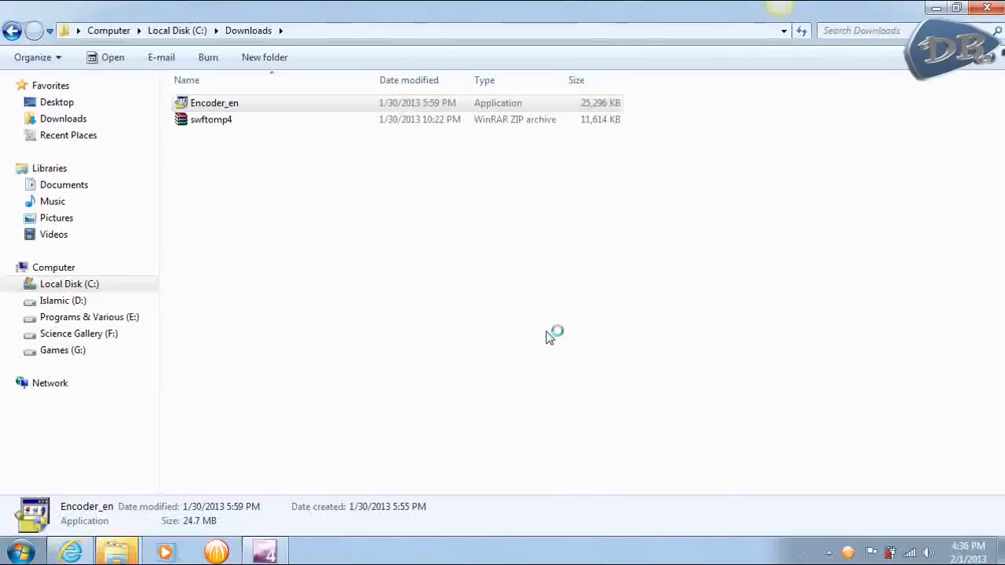
double_click(214, 104)
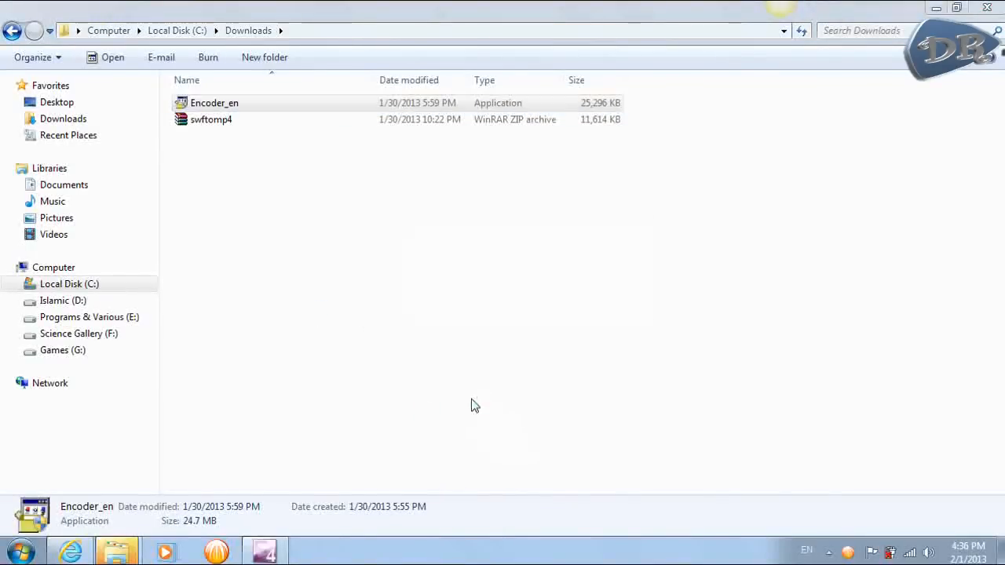
mouse_move(344, 446)
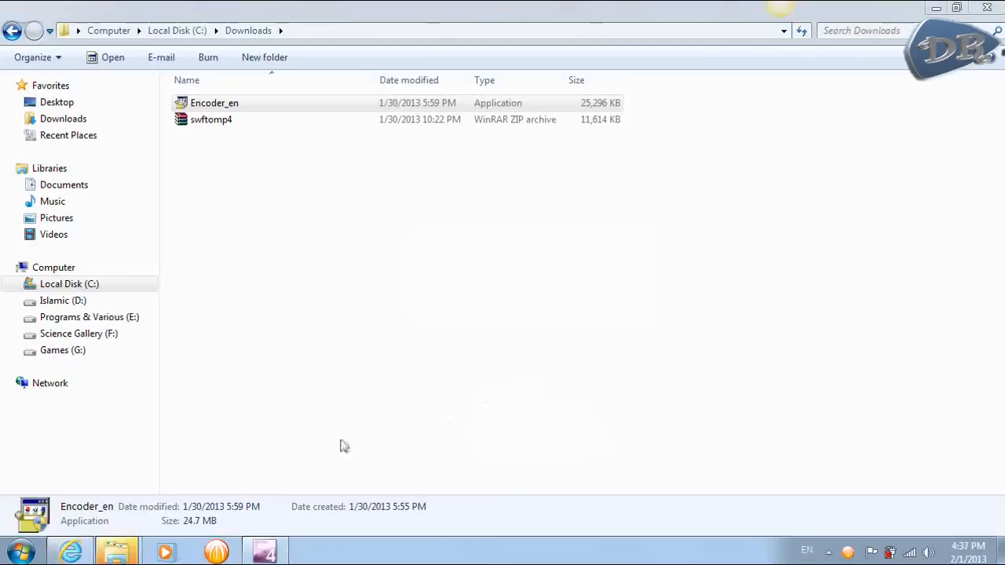
double_click(213, 104)
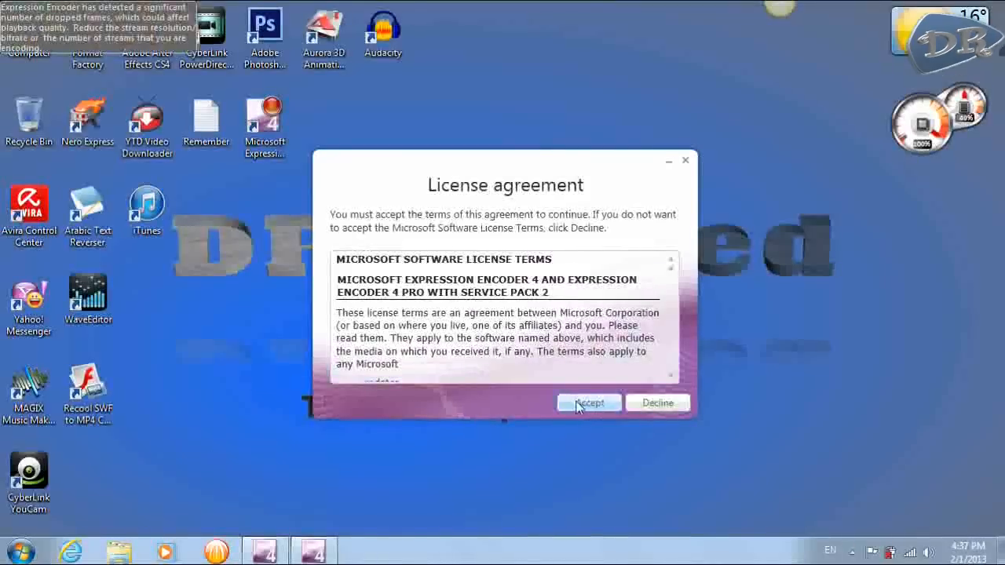
Accept the license, answer No to the improvement program, untick Expression Encoder 4 so only the Screen Capture Codec installs, and close setup.
click(589, 403)
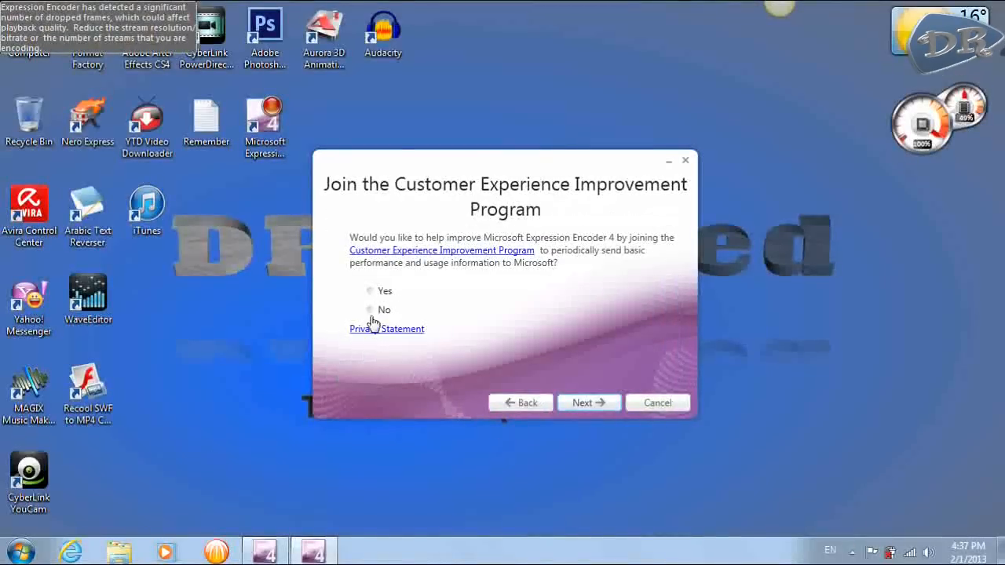
click(589, 402)
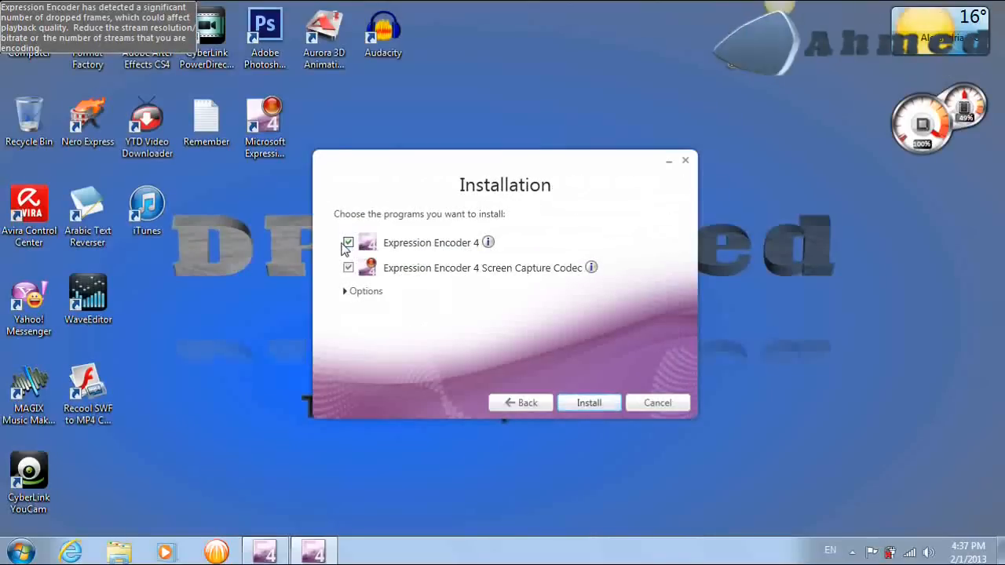
mouse_move(443, 250)
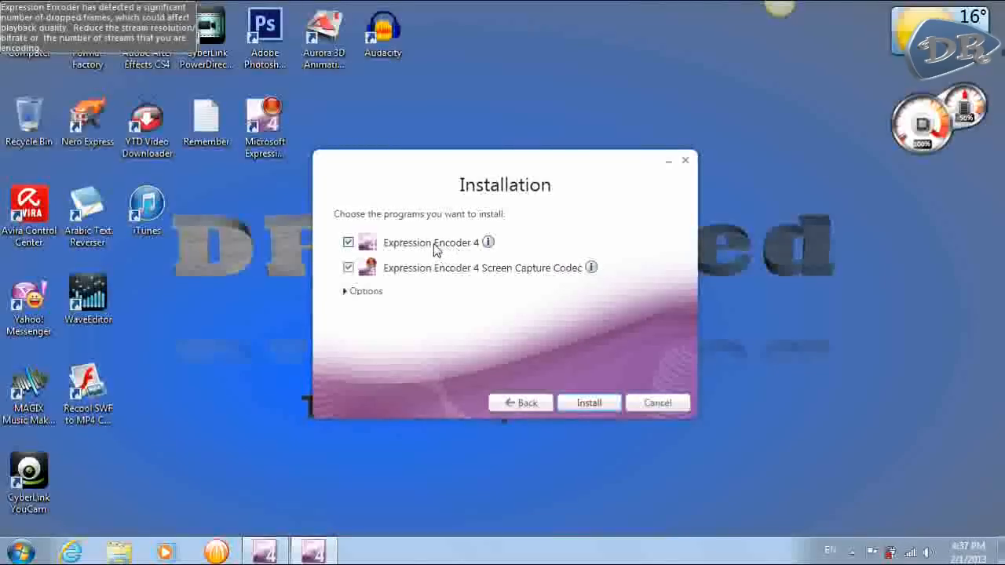
click(349, 242)
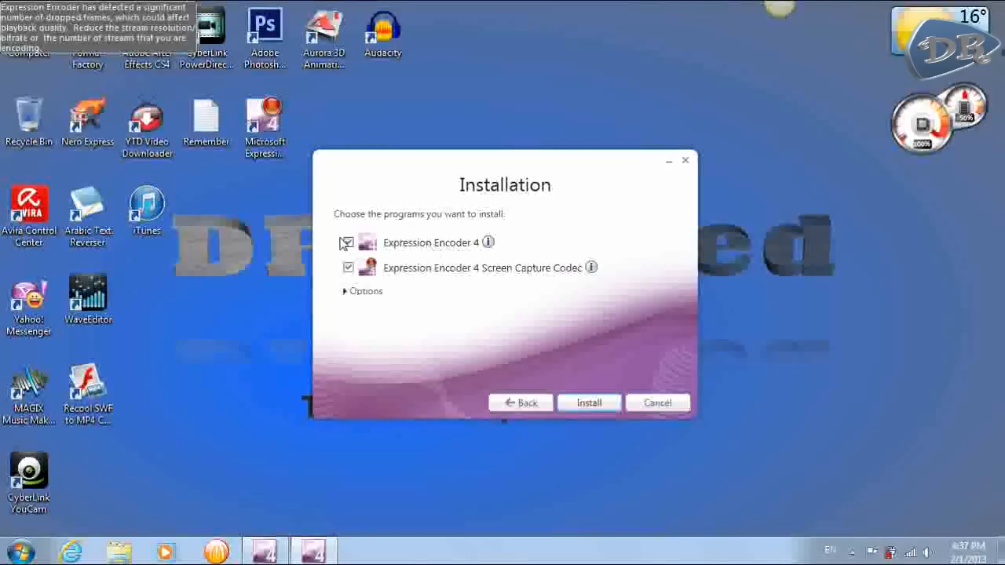
click(349, 242)
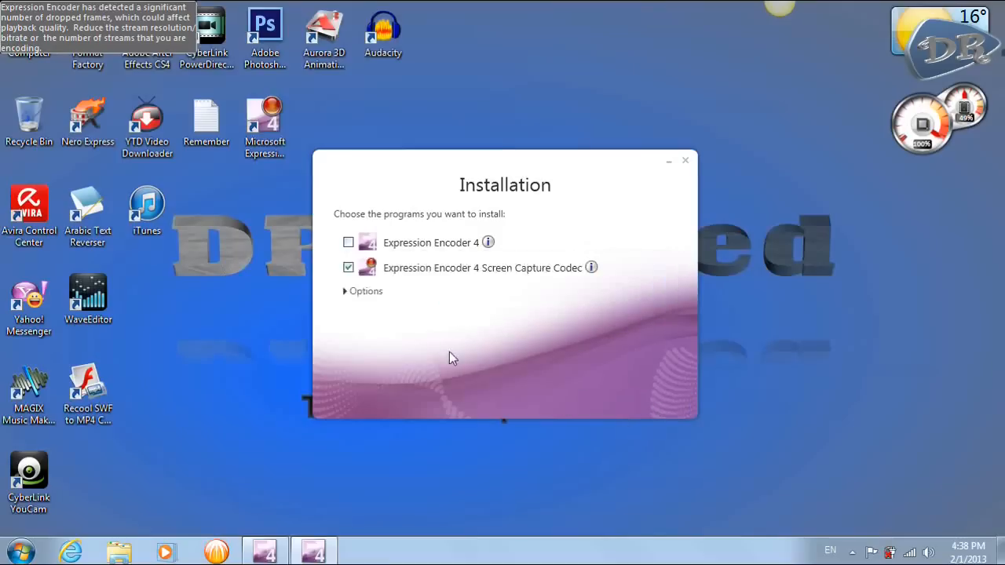
click(685, 161)
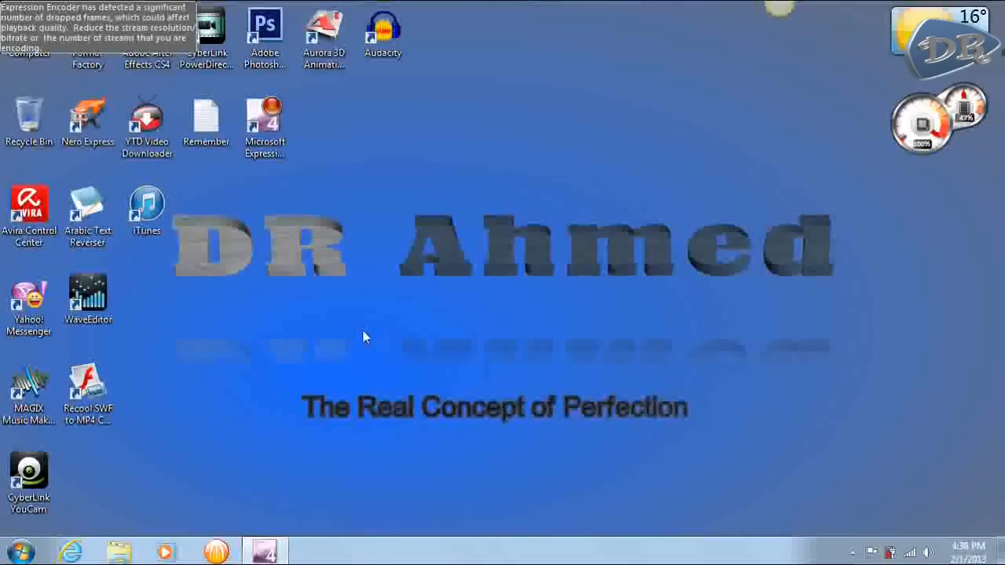
mouse_move(521, 355)
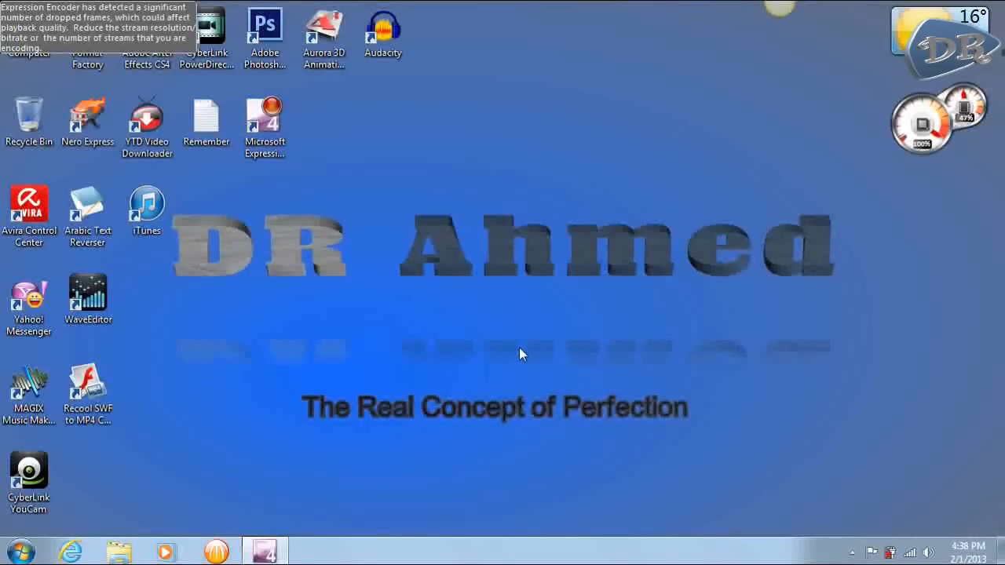
Select the Microsoft Expression Encoder 4 Screen Capture shortcut on the desktop.
click(264, 118)
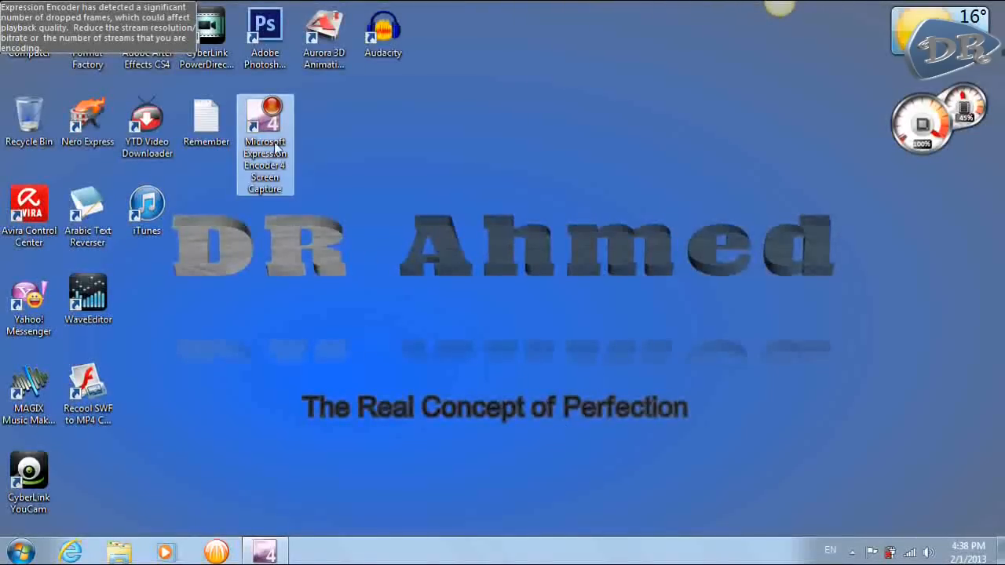
mouse_move(292, 210)
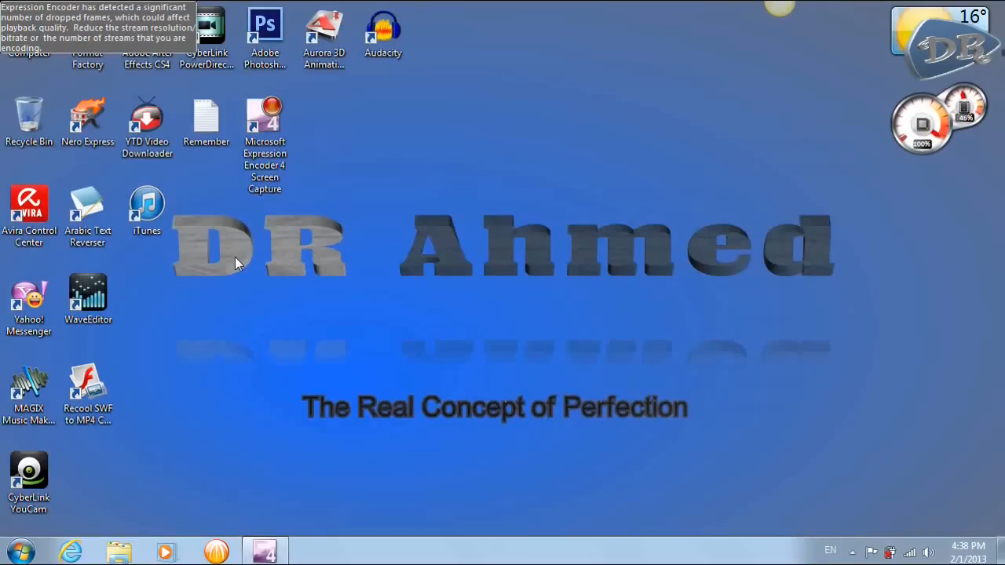
mouse_move(327, 249)
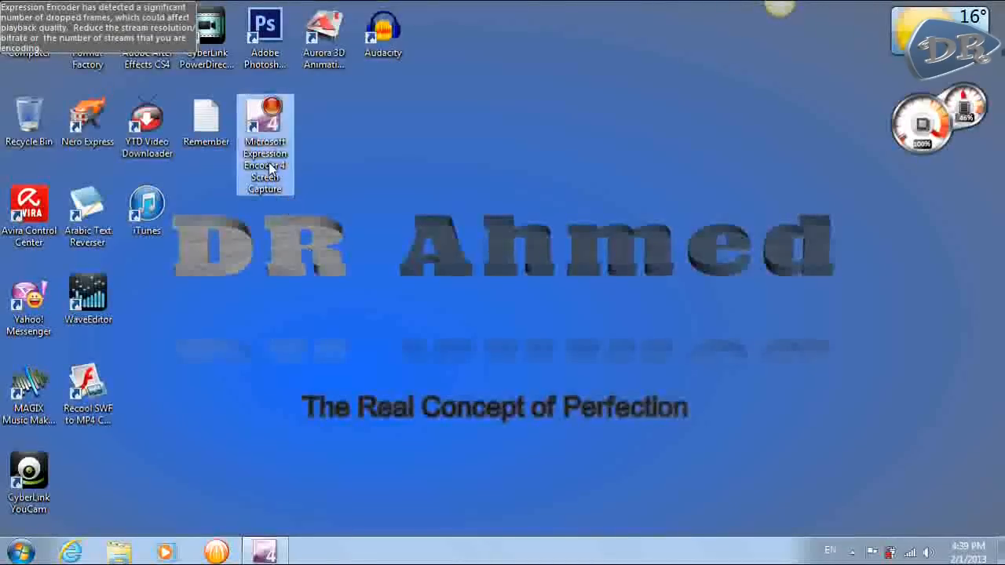
mouse_move(468, 232)
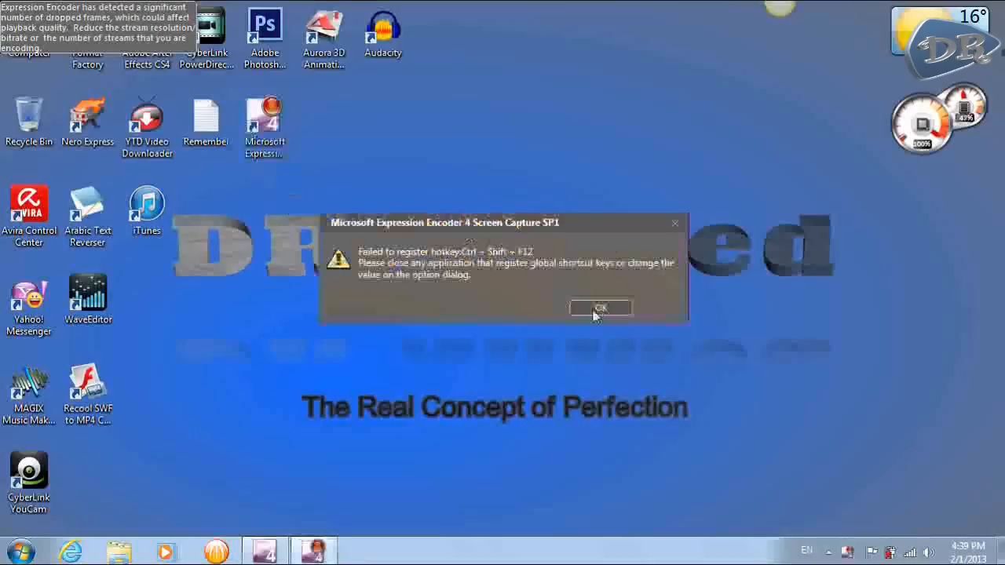
Acknowledge the 'Failed to register hotkey' warning with OK, leaving the Screen Capture toolbar running.
click(600, 307)
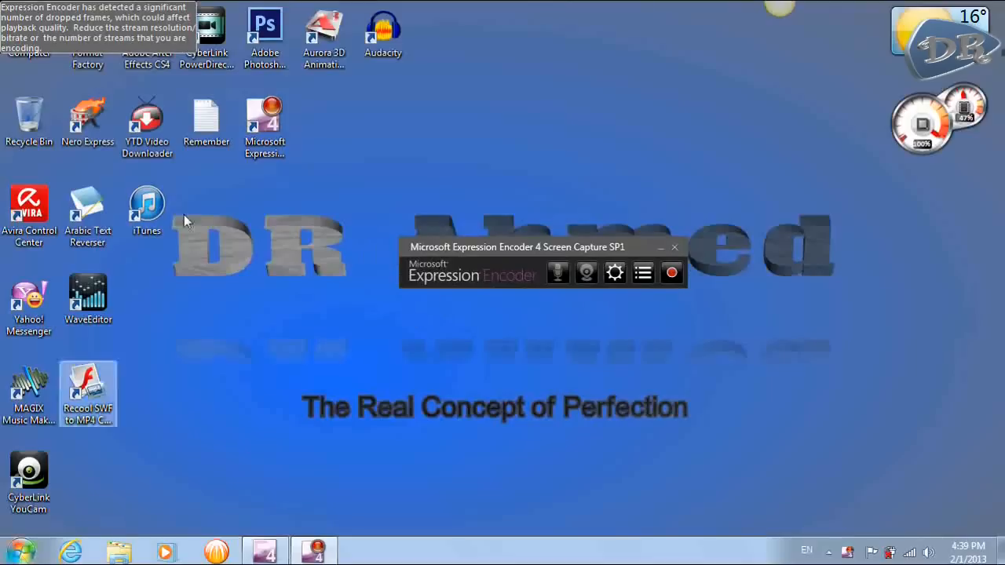
click(264, 118)
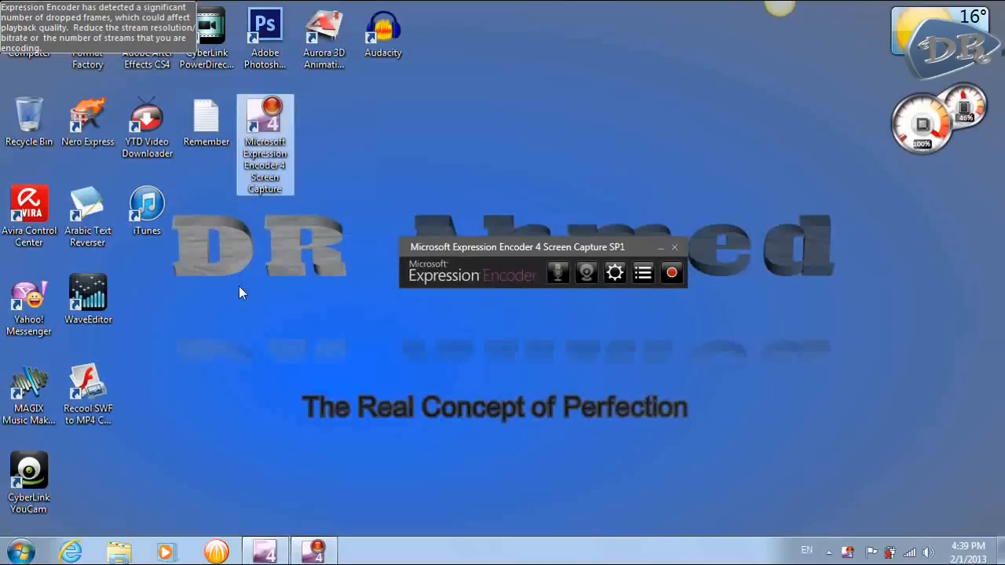
click(22, 550)
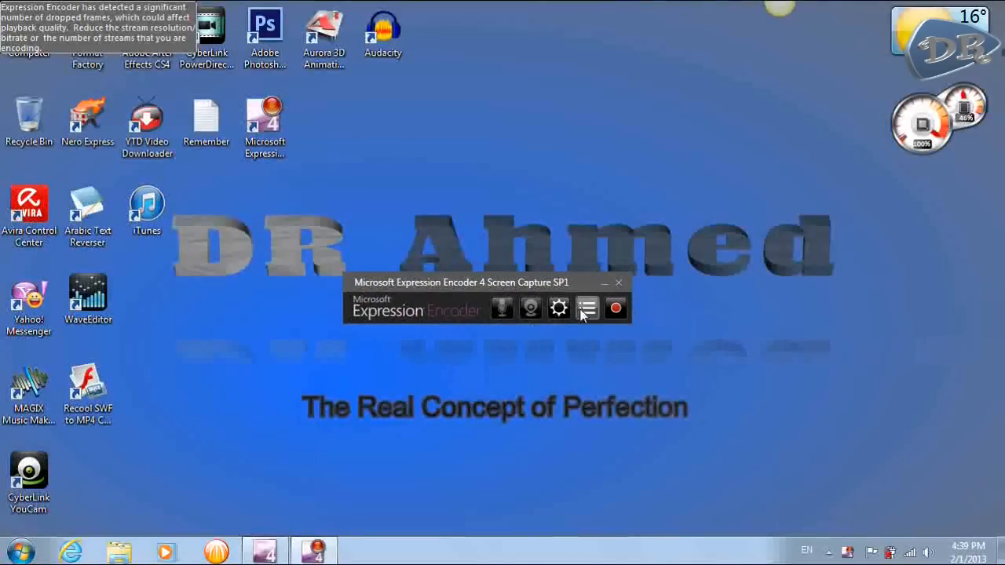
mouse_move(503, 318)
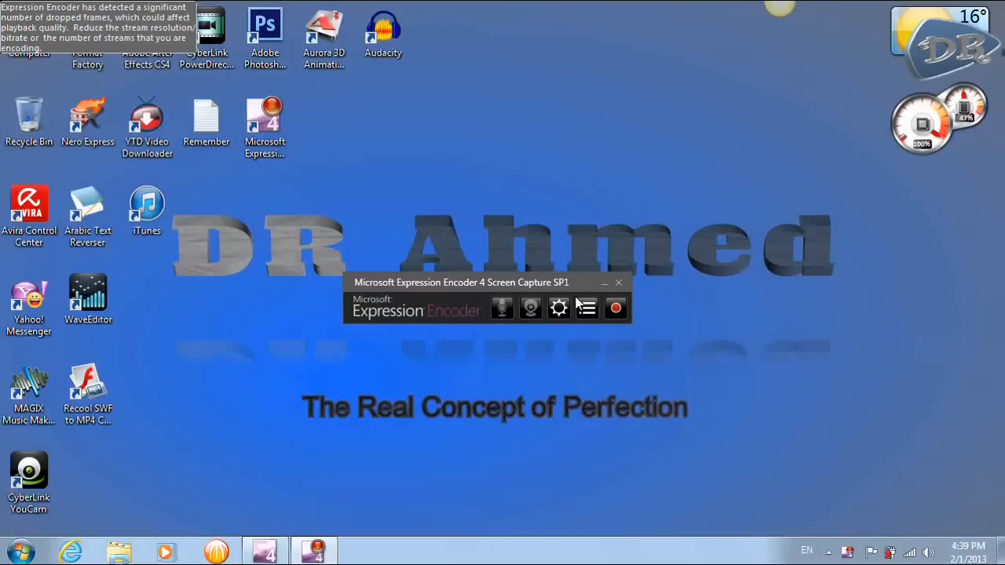
mouse_move(416, 350)
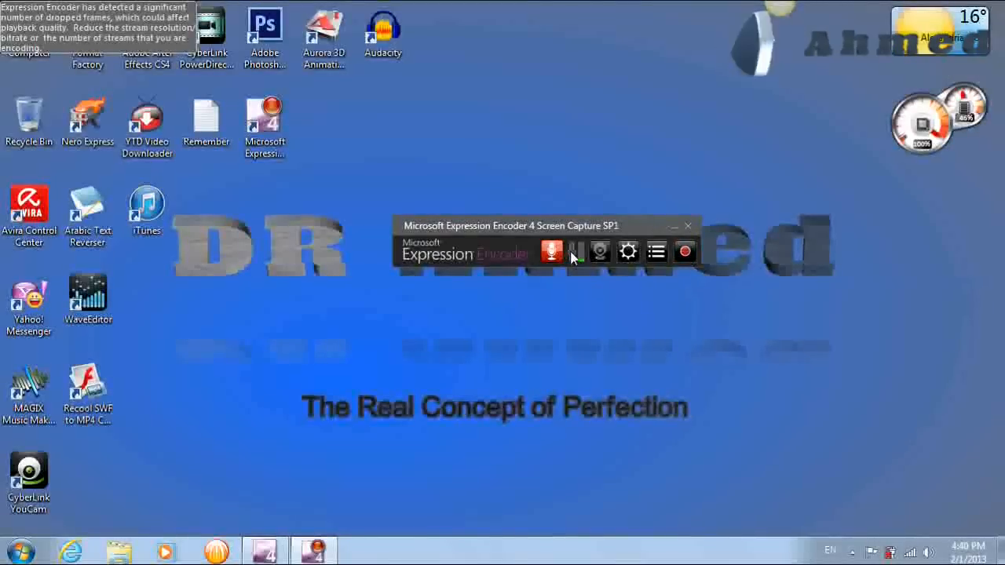
mouse_move(575, 251)
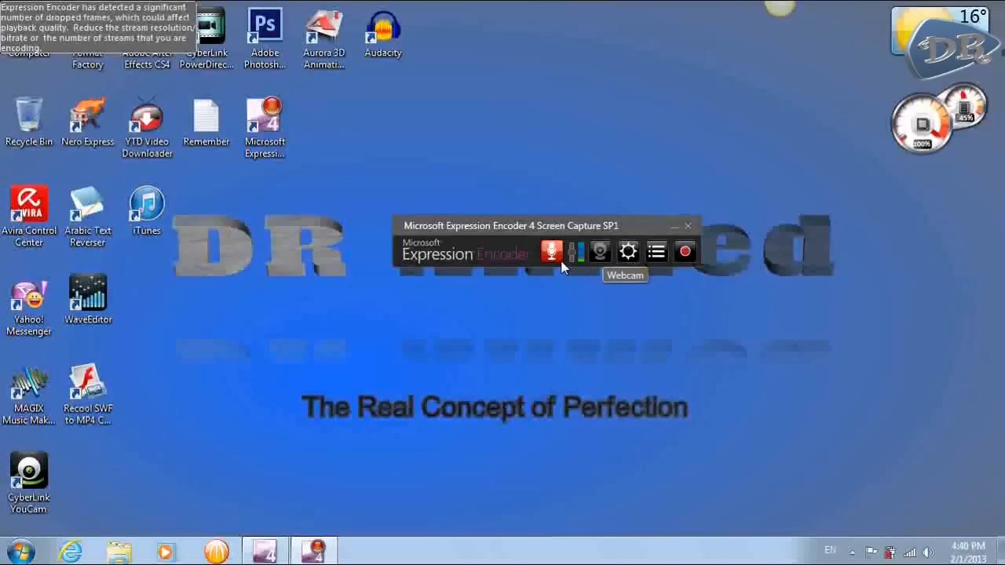
mouse_move(591, 301)
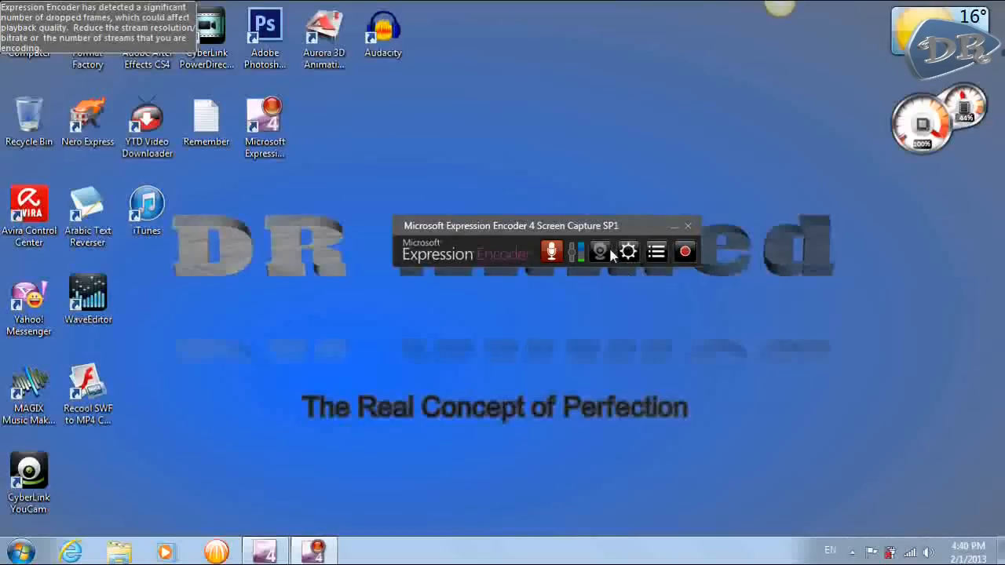
mouse_move(600, 252)
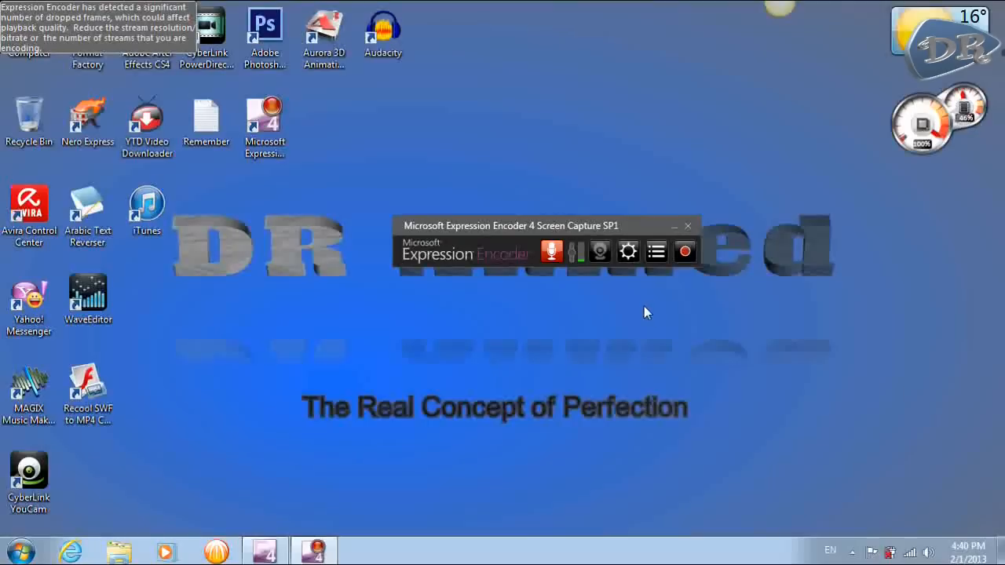
mouse_move(628, 251)
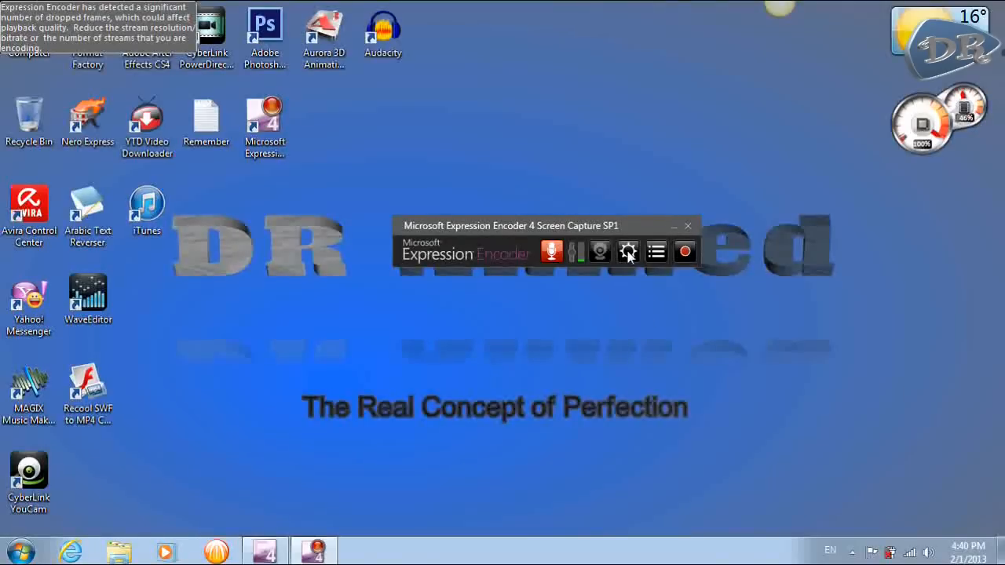
In Options, set the Screen tab Frame Rate to 25 fps, then bring up the Camera settings with no webcam used.
click(629, 251)
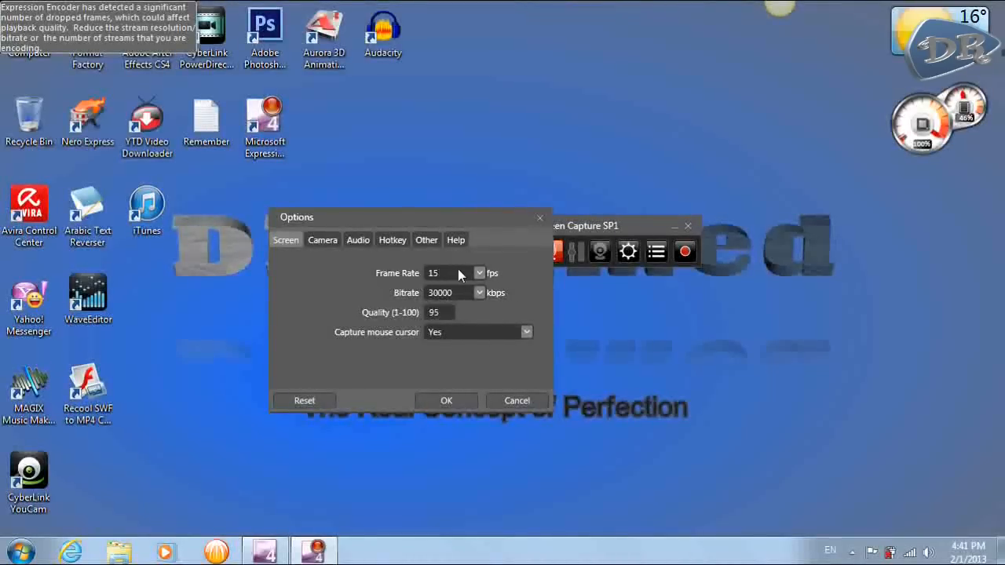
click(479, 274)
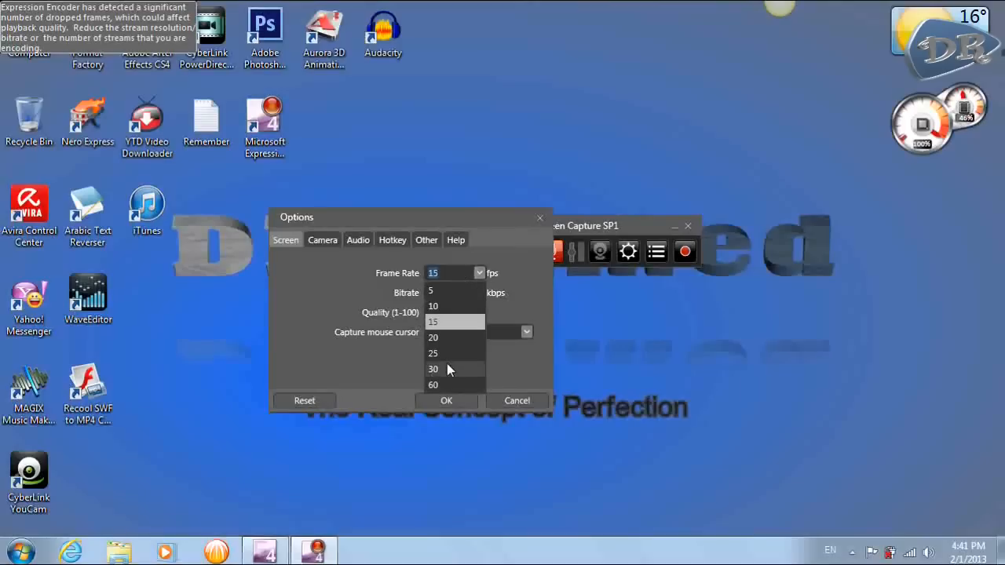
click(433, 354)
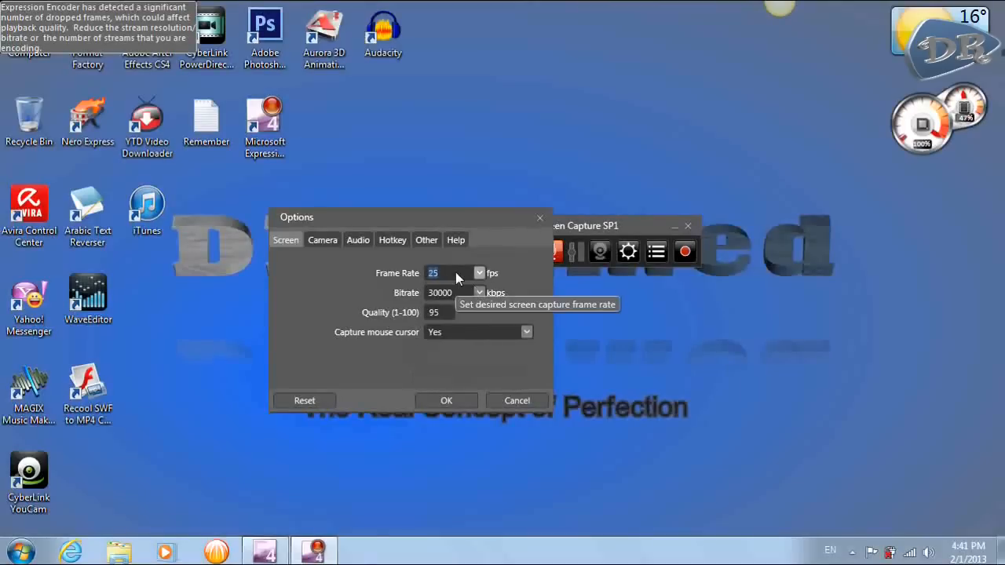
mouse_move(421, 297)
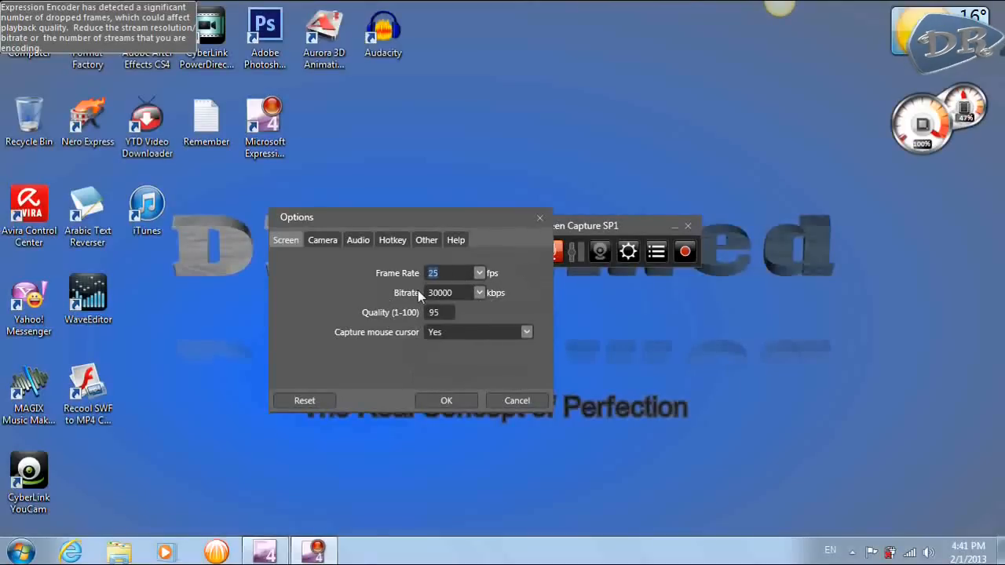
mouse_move(418, 301)
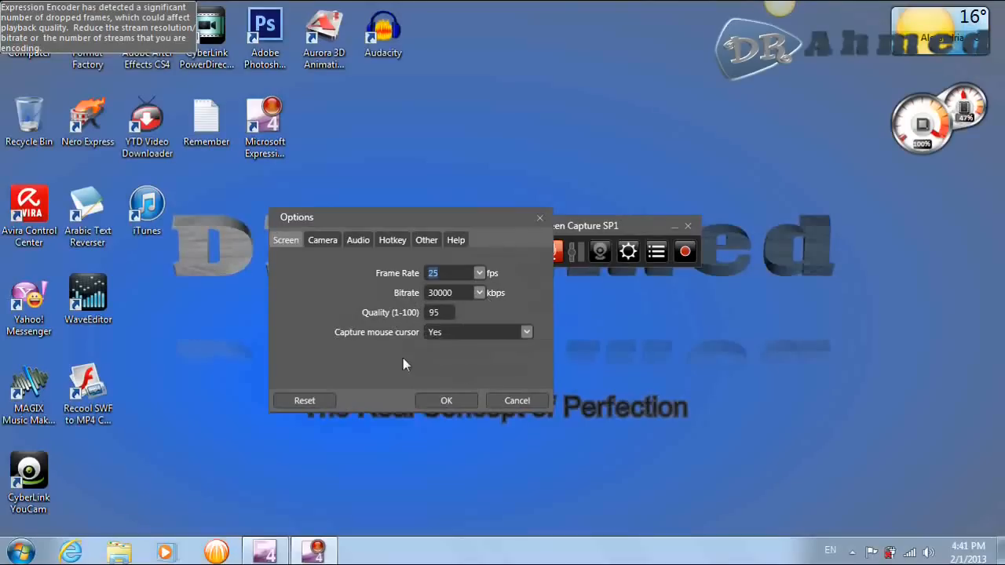
mouse_move(459, 346)
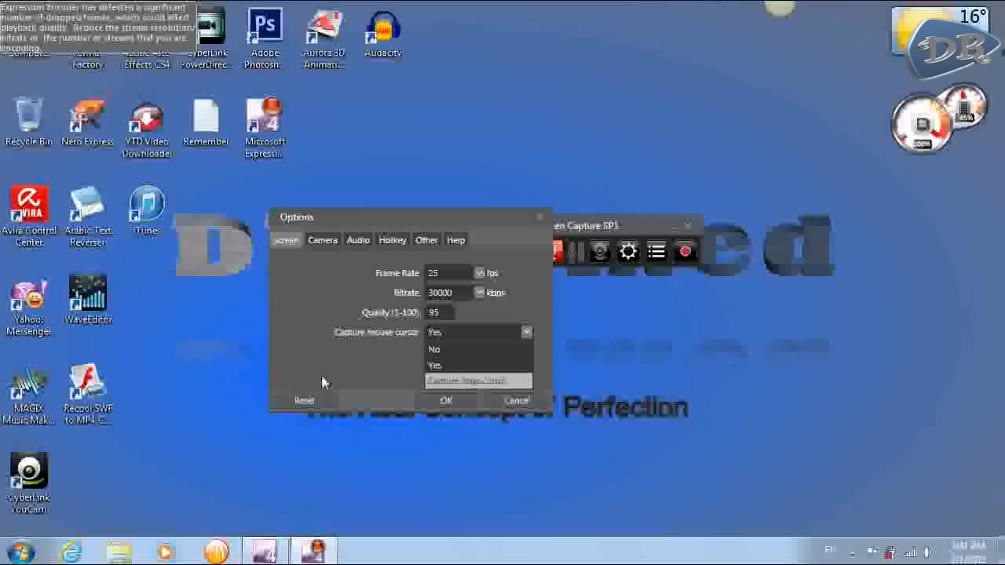
click(322, 240)
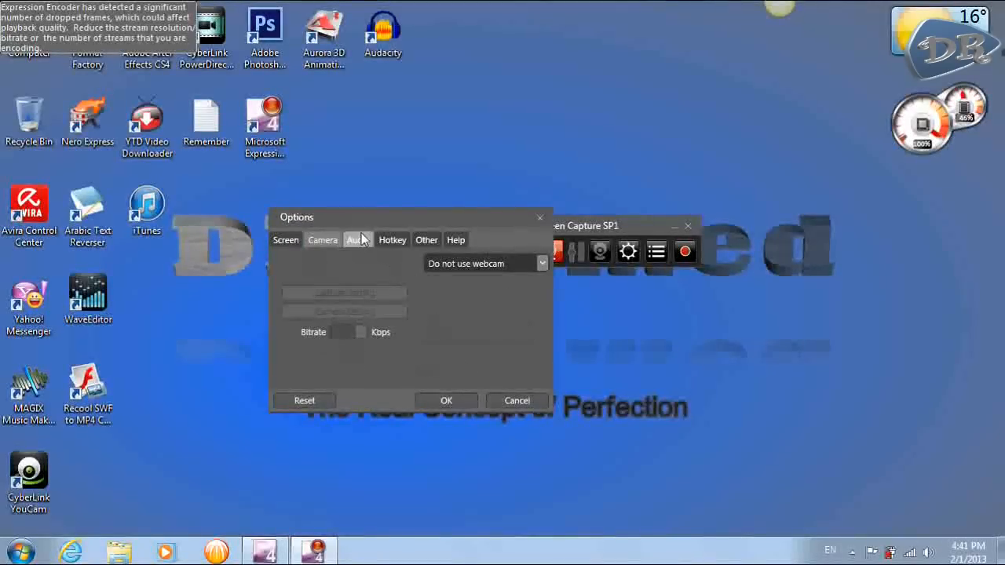
On the Audio tab keep the external microphone at 2 channel, 16 bits, 48 kHz with 192 kbps bitrate.
click(358, 239)
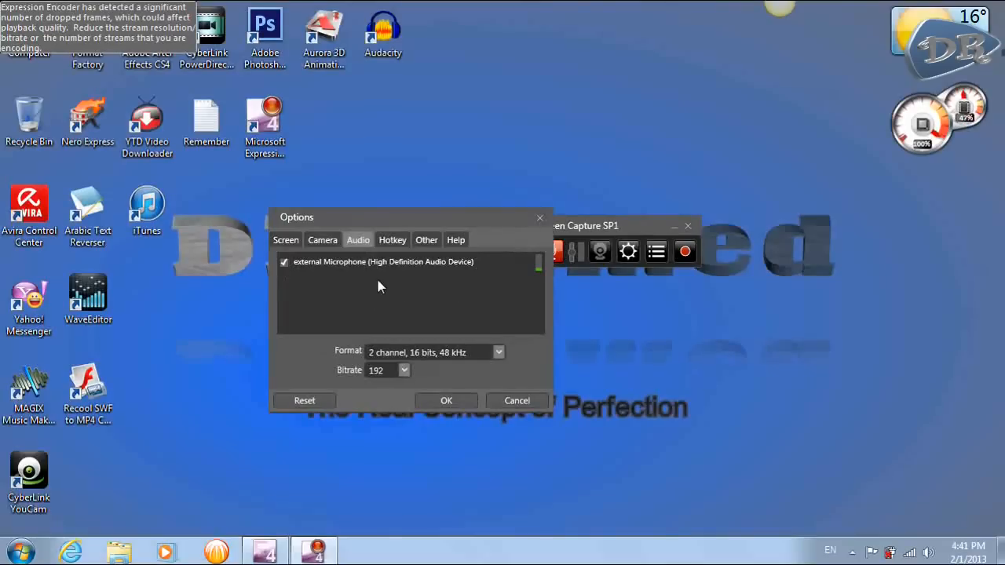
mouse_move(462, 309)
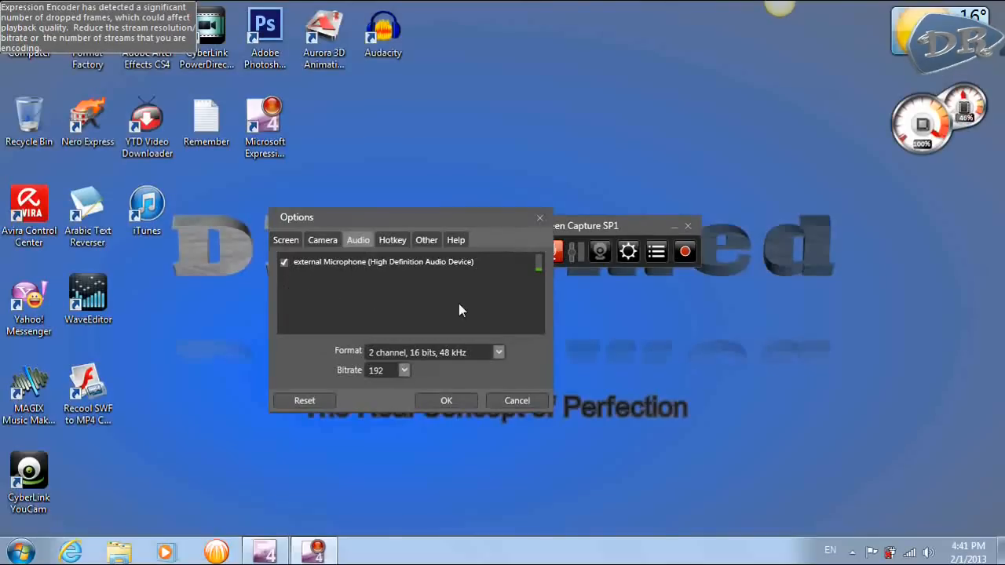
mouse_move(432, 365)
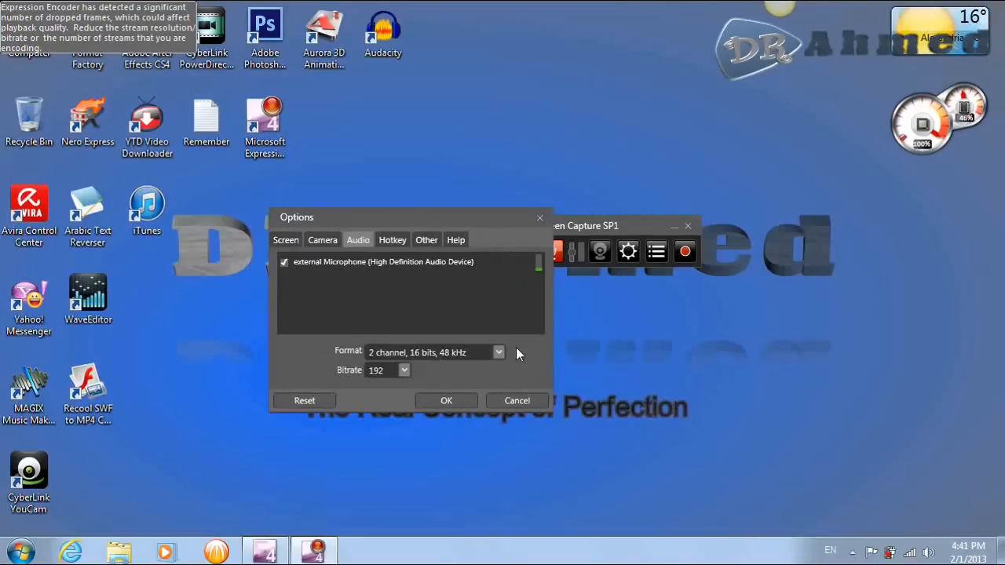
mouse_move(424, 363)
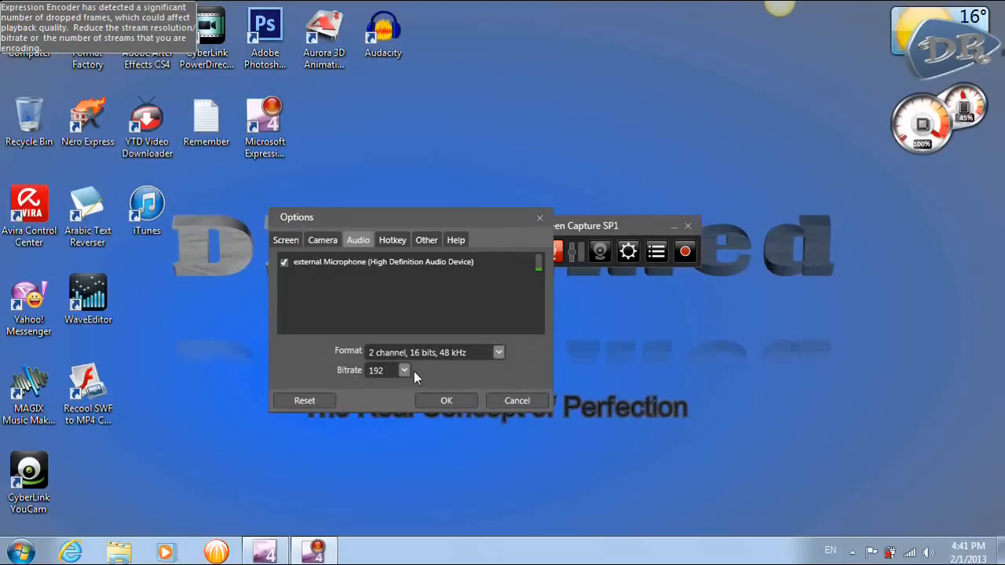
mouse_move(517, 361)
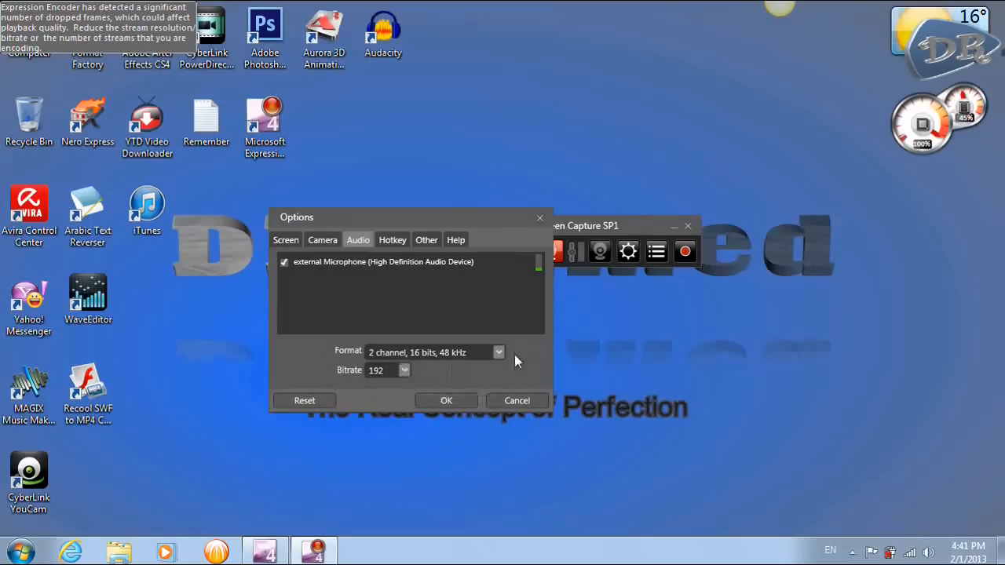
click(498, 352)
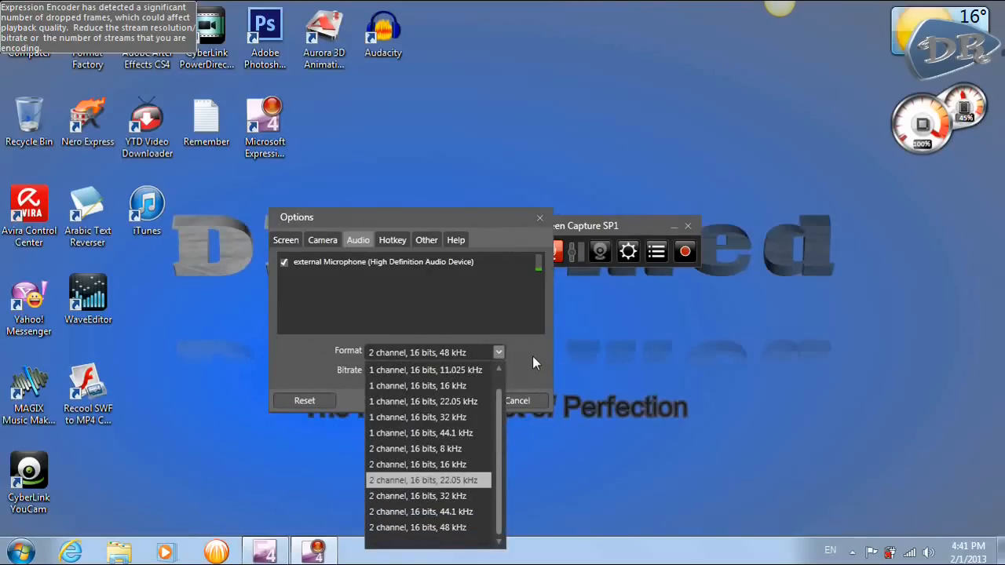
click(417, 352)
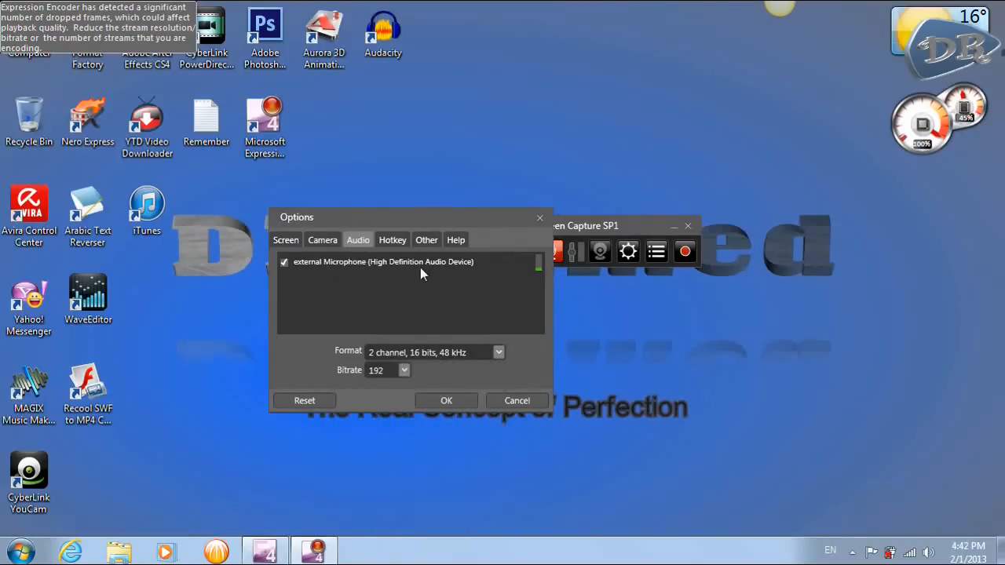
On the Hotkey tab review the Stop Recording, Start/Pause Recording and Zooming shortcuts without changing them.
click(393, 238)
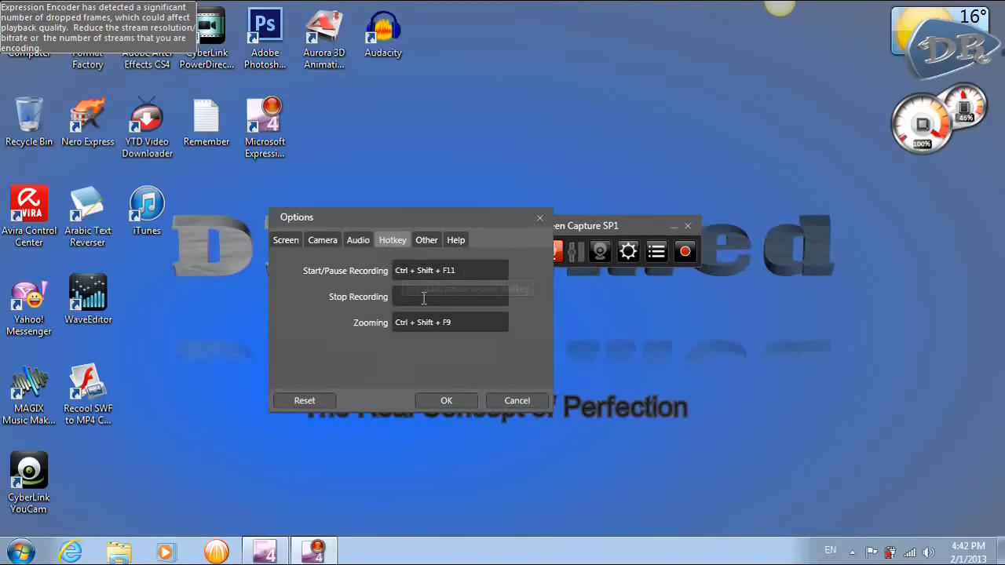
click(449, 297)
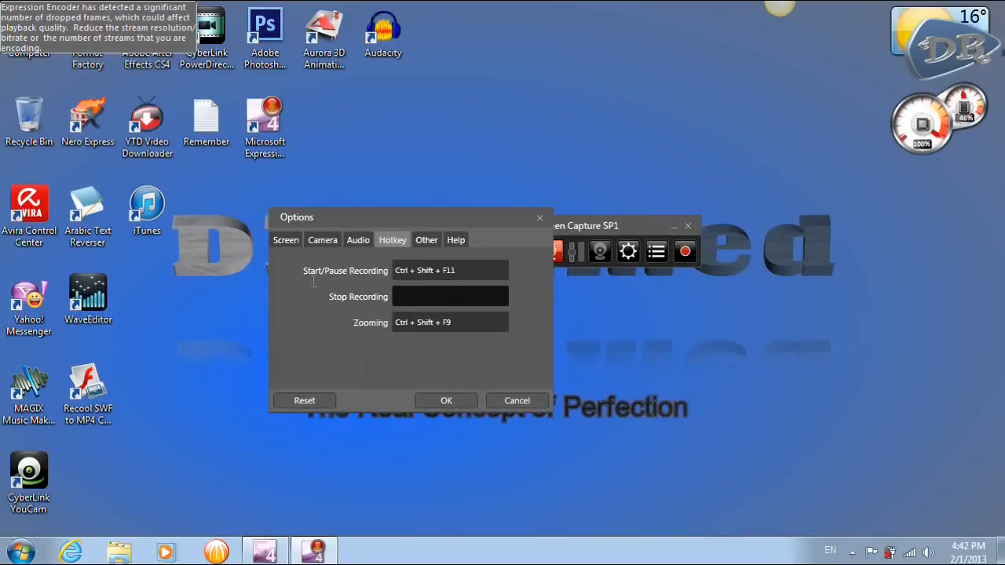
click(449, 271)
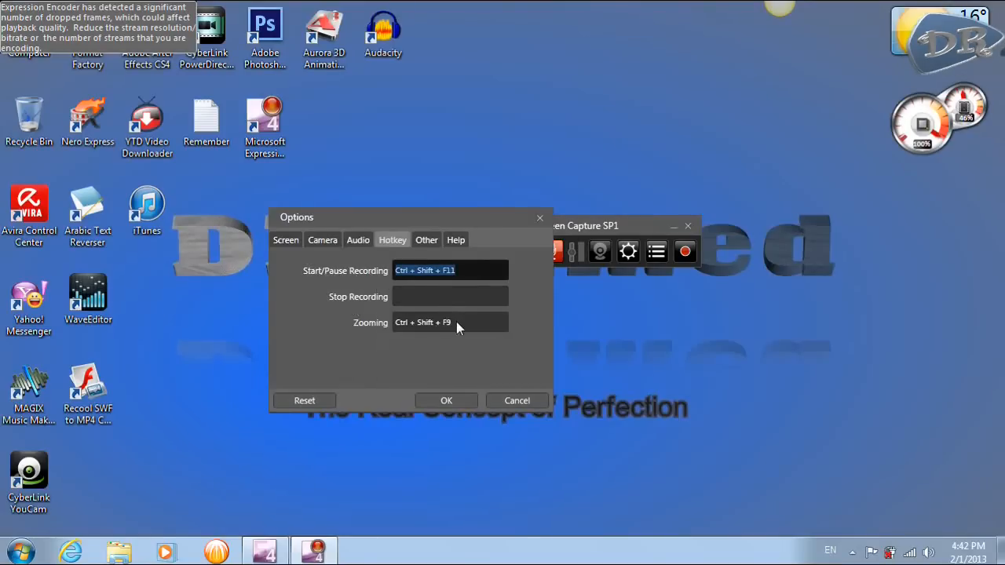
mouse_move(440, 322)
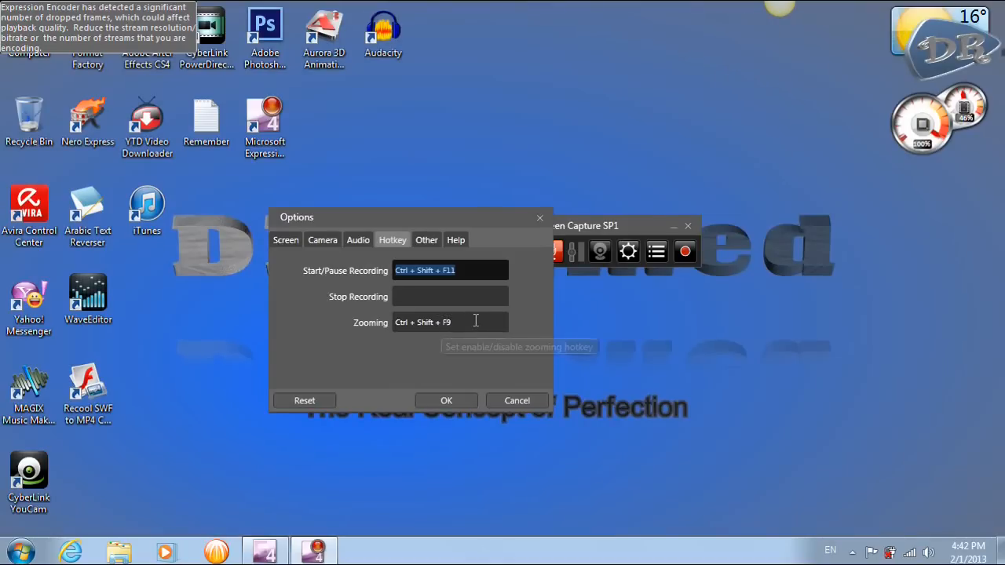
click(449, 322)
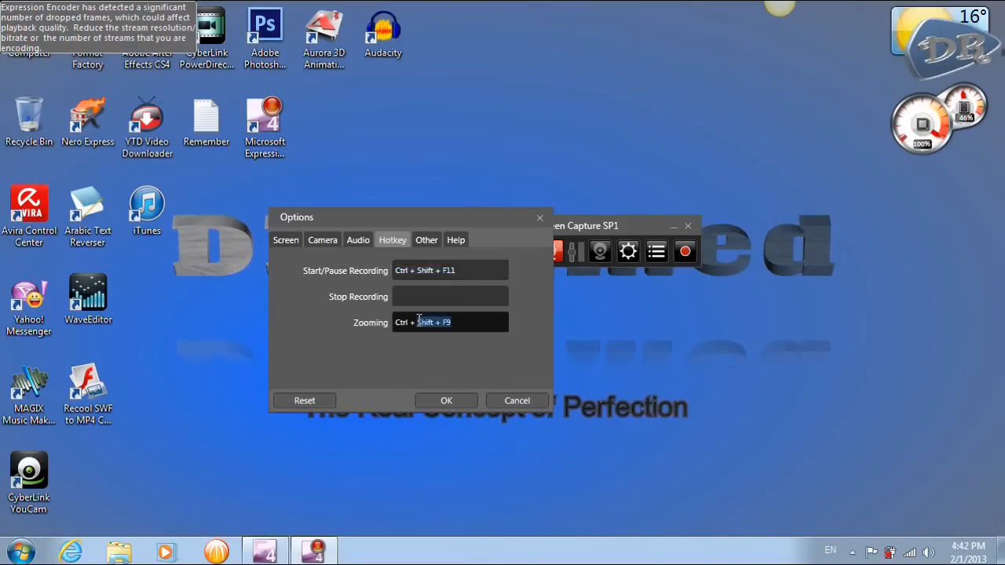
click(459, 322)
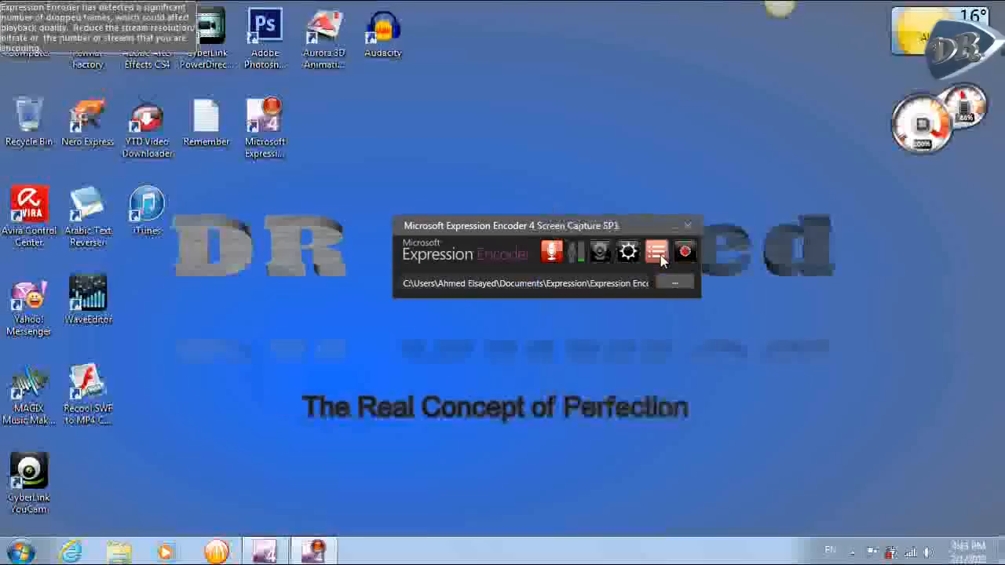
mouse_move(600, 286)
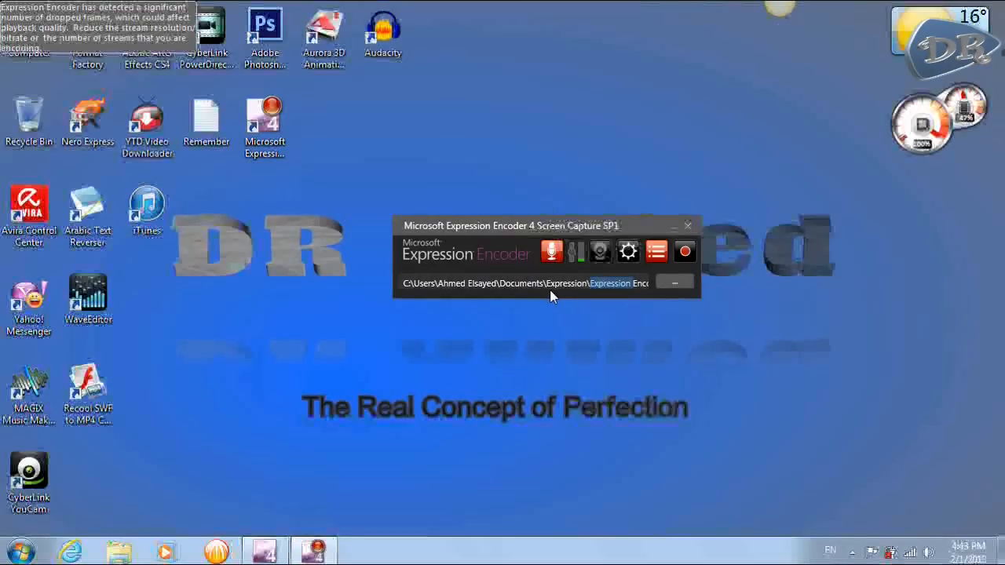
mouse_move(685, 251)
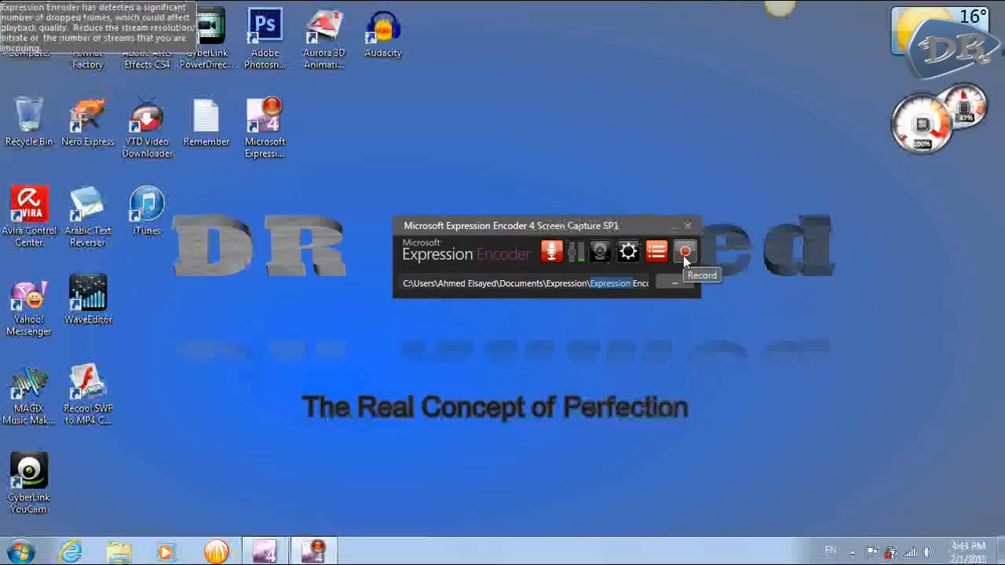
Start a new recording with the red Record button to enter region selection.
click(685, 252)
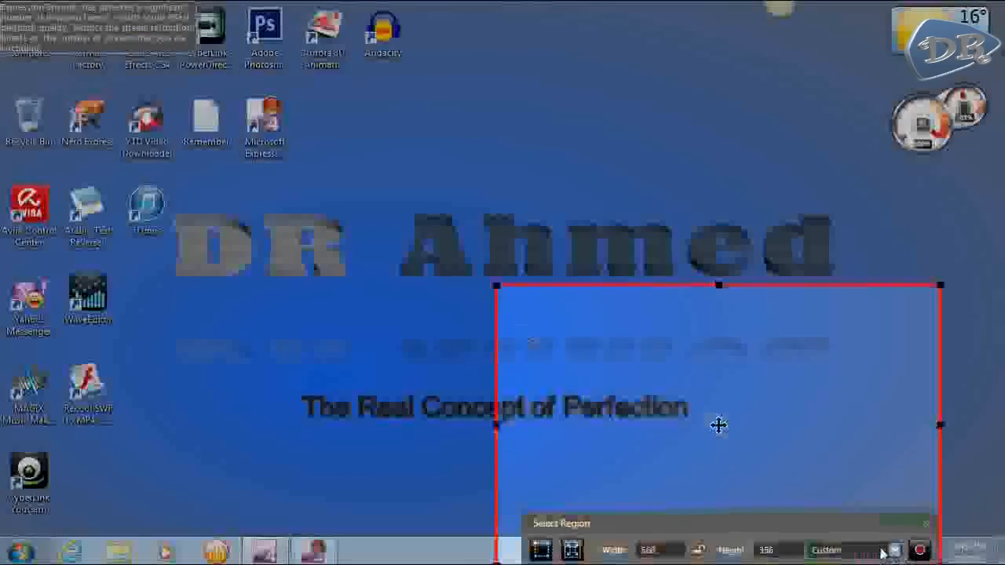
Choose the Full Screen preset so the capture region covers 1276 by 716 pixels.
click(854, 550)
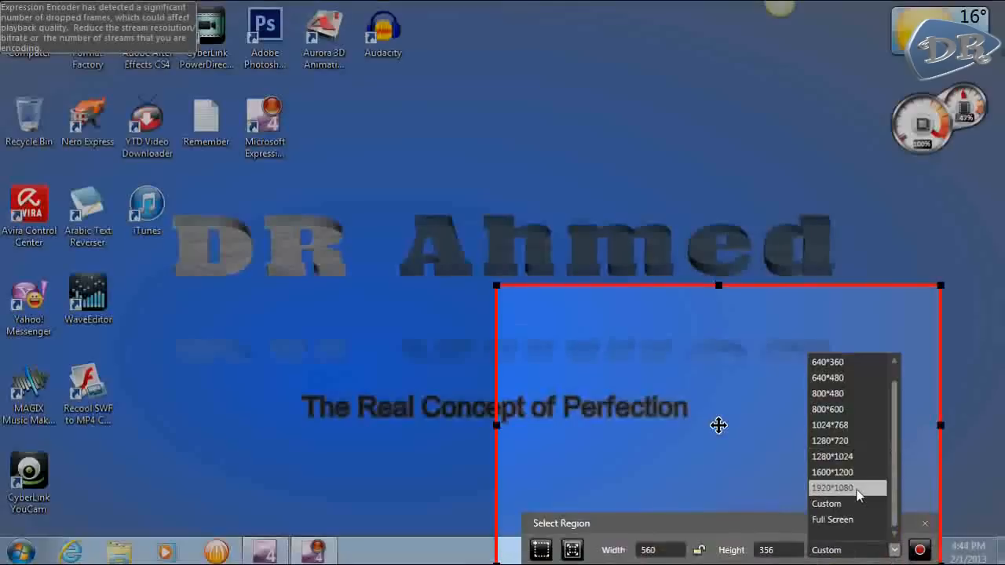
mouse_move(852, 500)
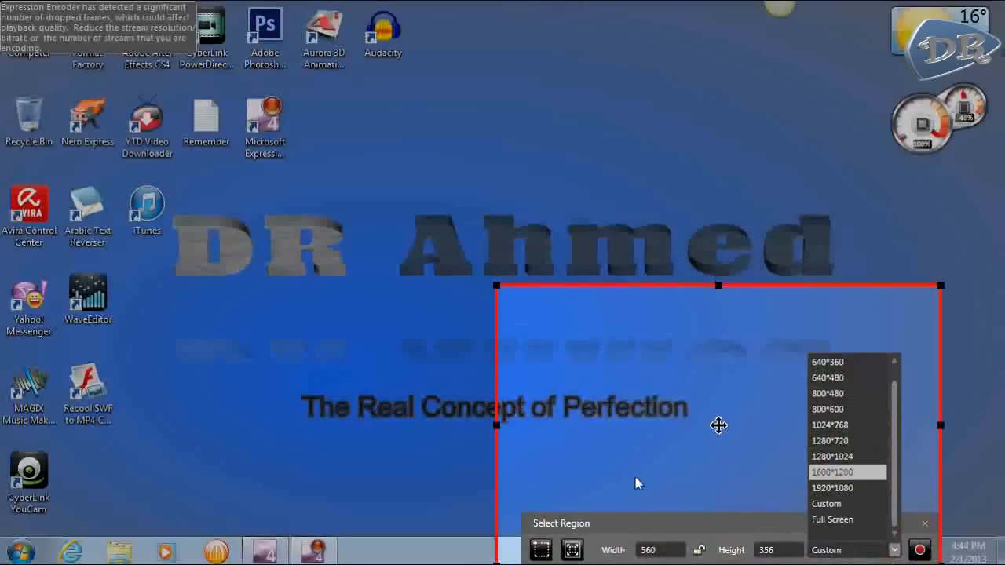
click(832, 519)
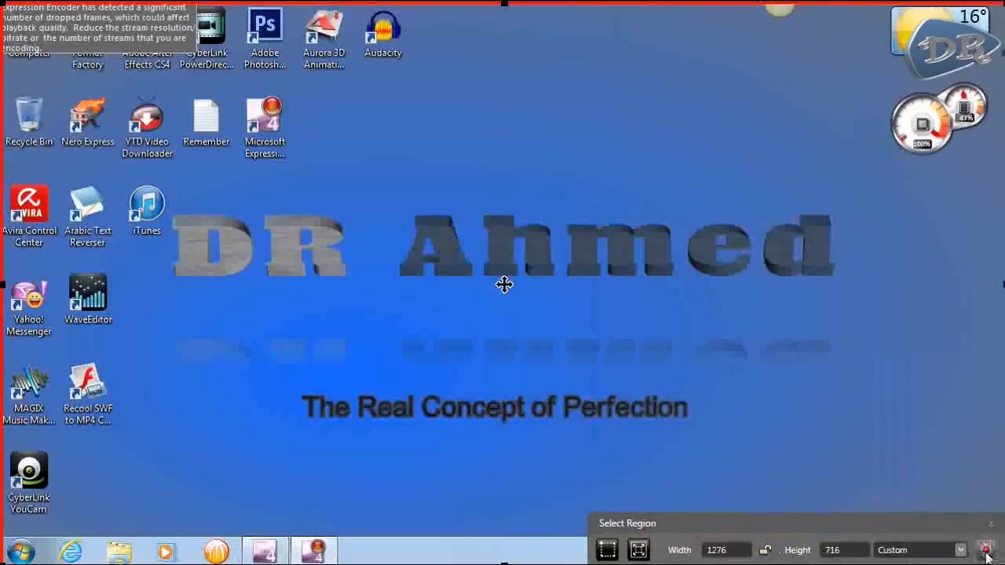